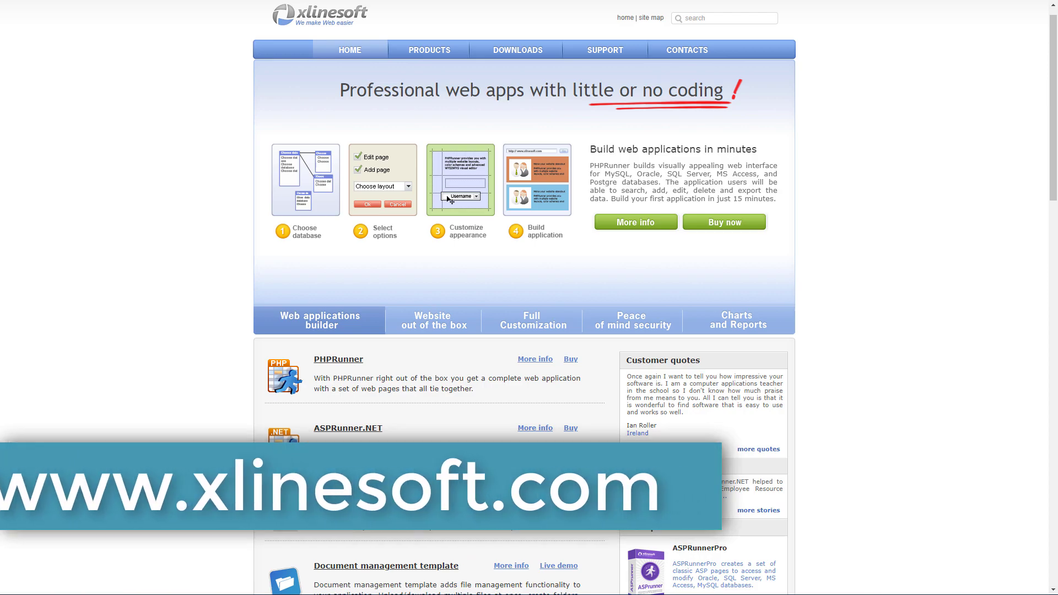
Look up the artist.albums.get reference and copy its example albums request URL
click(432, 320)
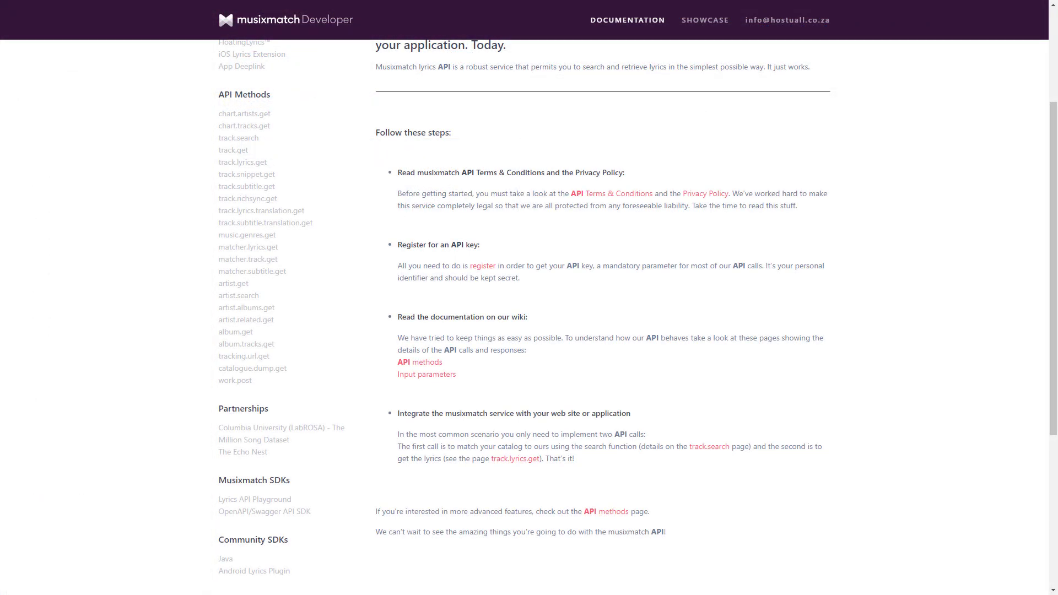
mouse_move(10, 476)
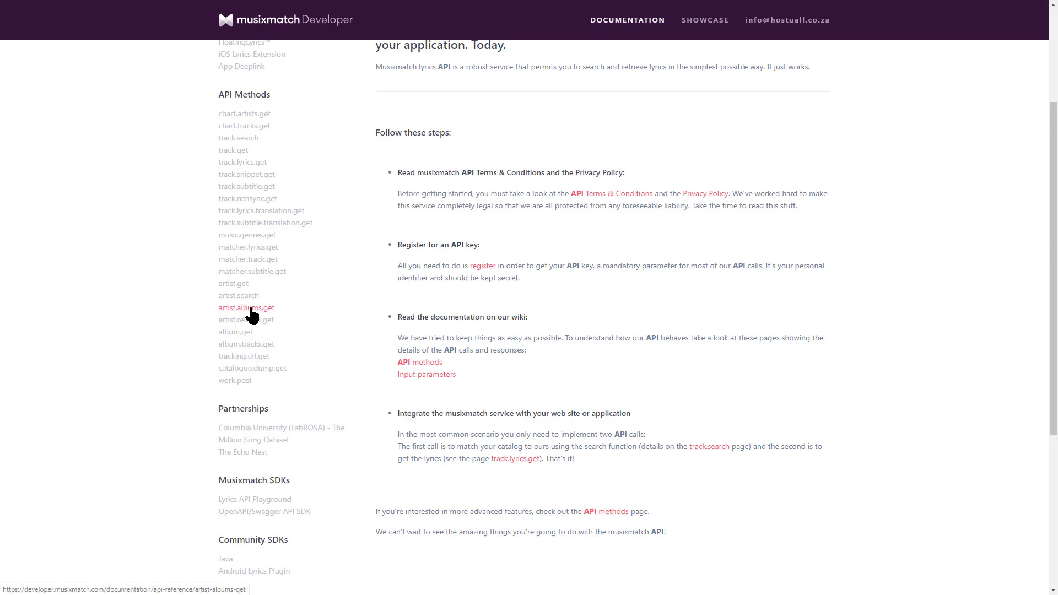
click(246, 307)
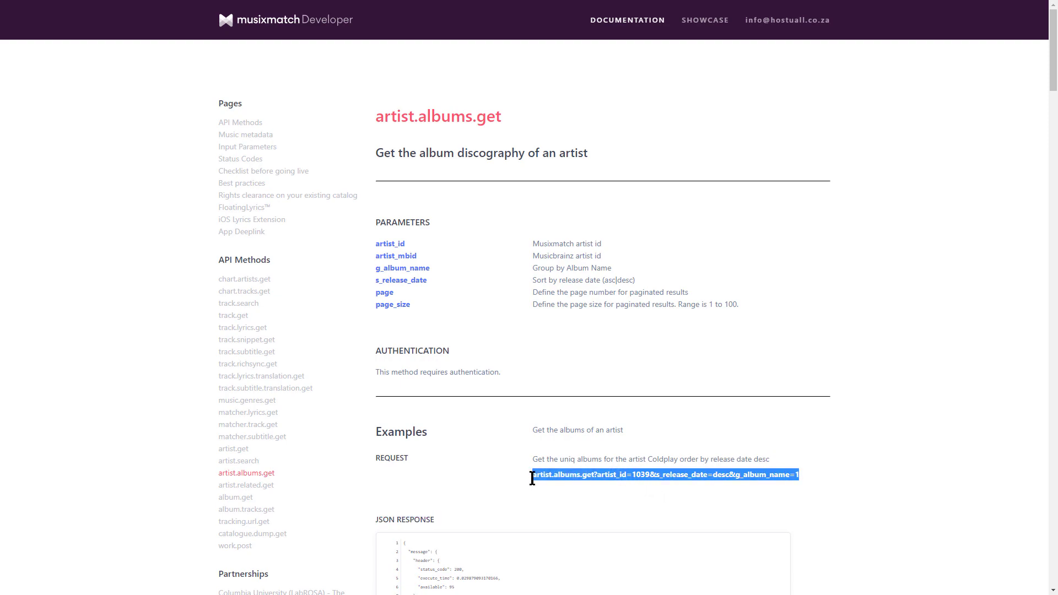
right_click(664, 473)
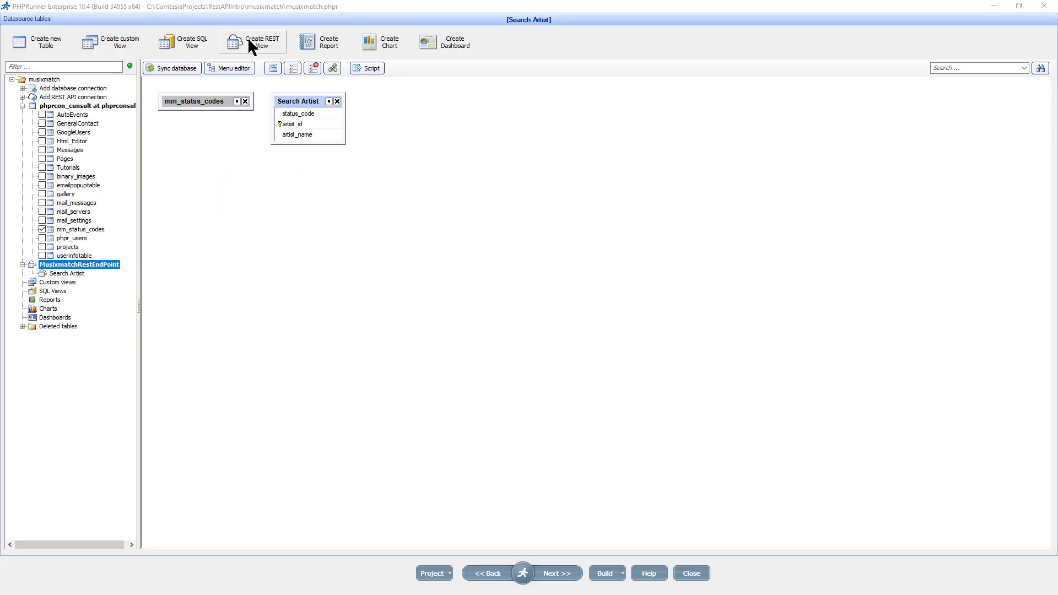
Create a REST view named Albums on the MusixmatchRestEndPoint connection
click(252, 40)
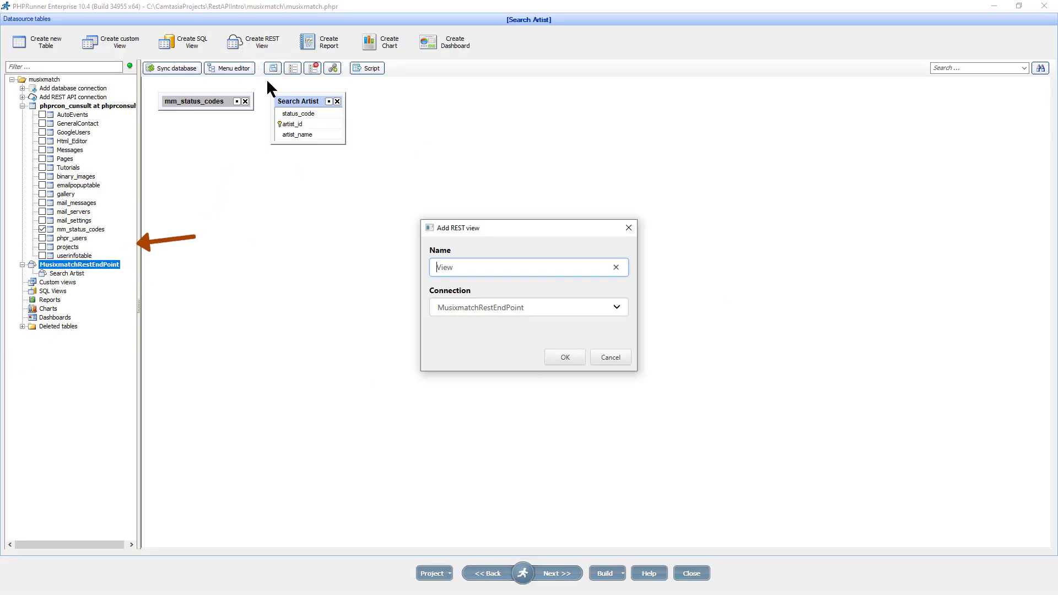
triple_click(528, 266)
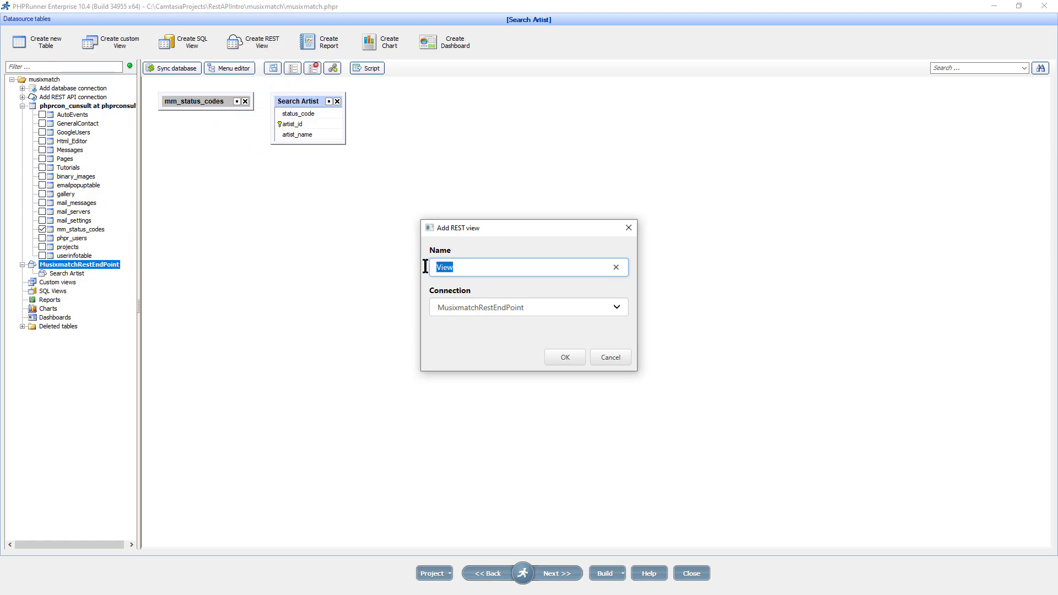
text(A)
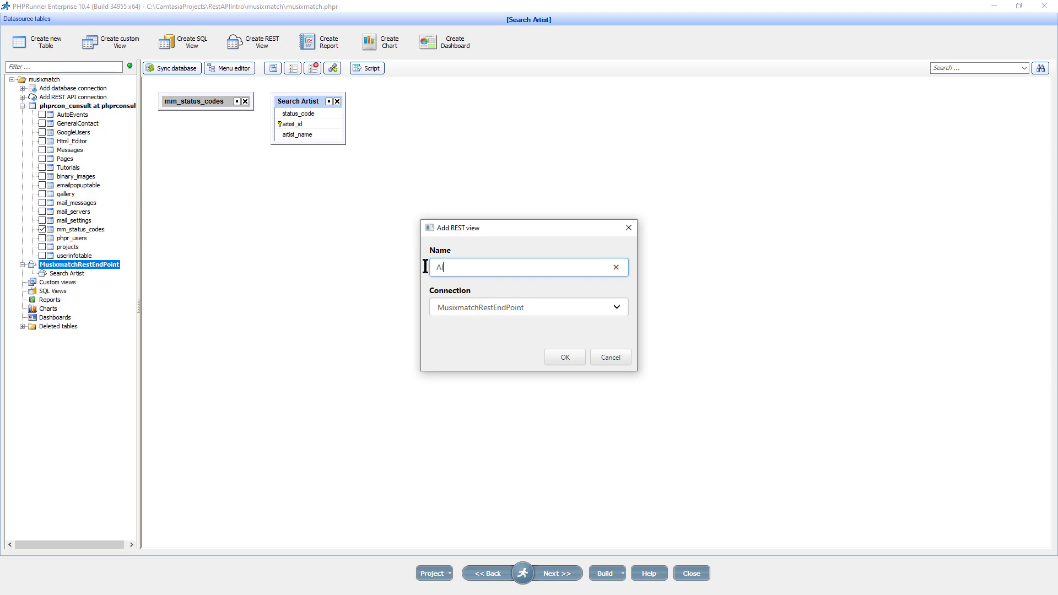
text(lbums)
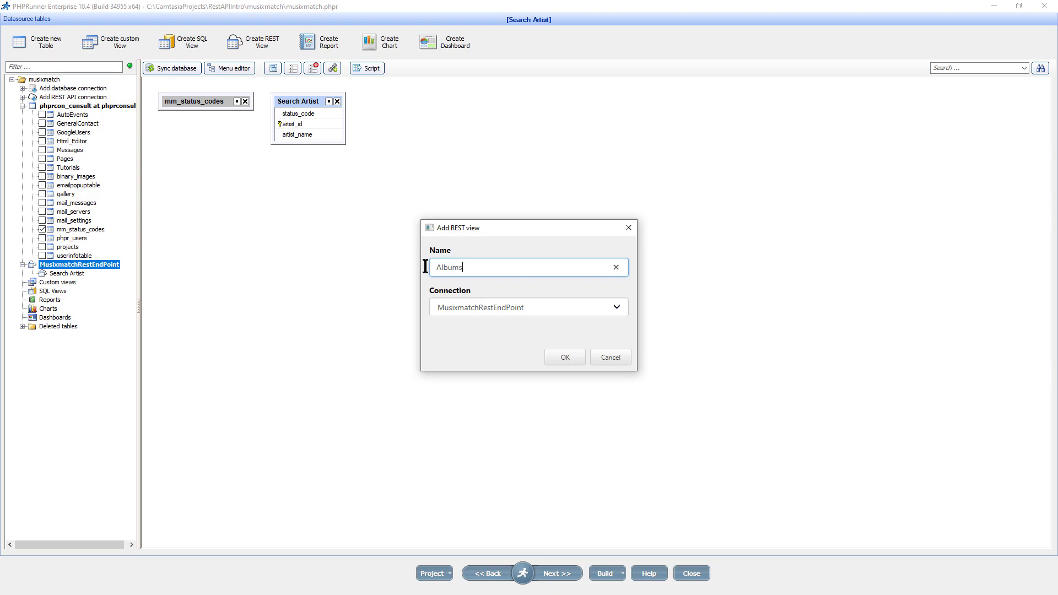
mouse_move(464, 313)
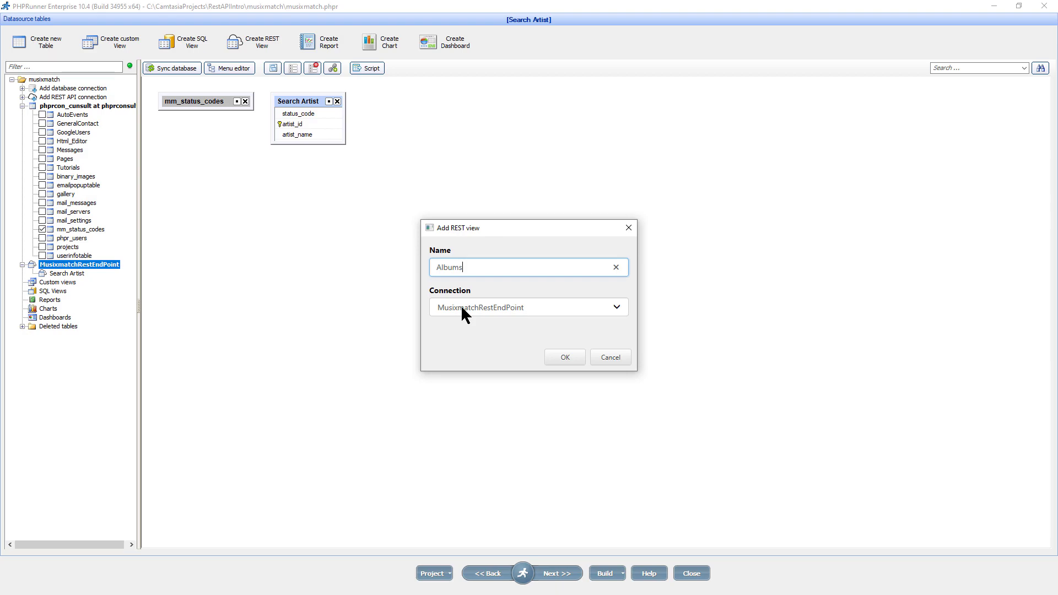
mouse_move(552, 354)
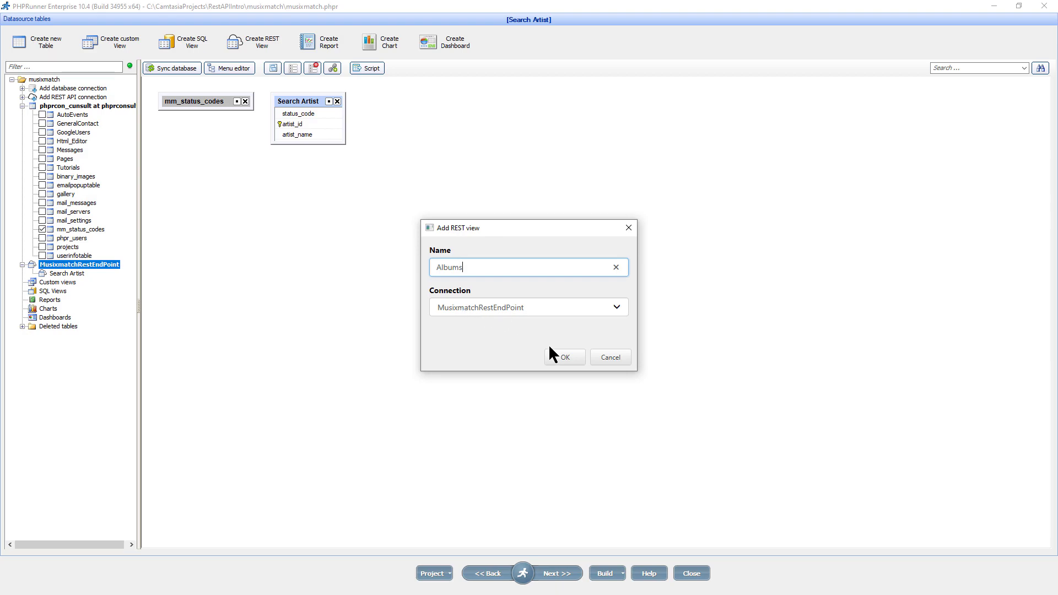
click(564, 356)
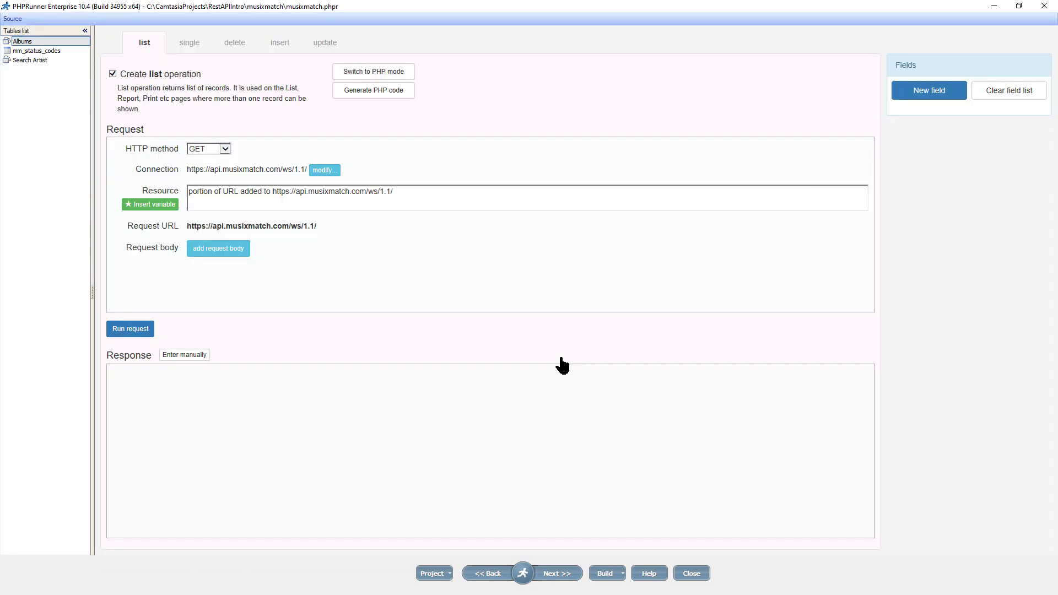
mouse_move(429, 218)
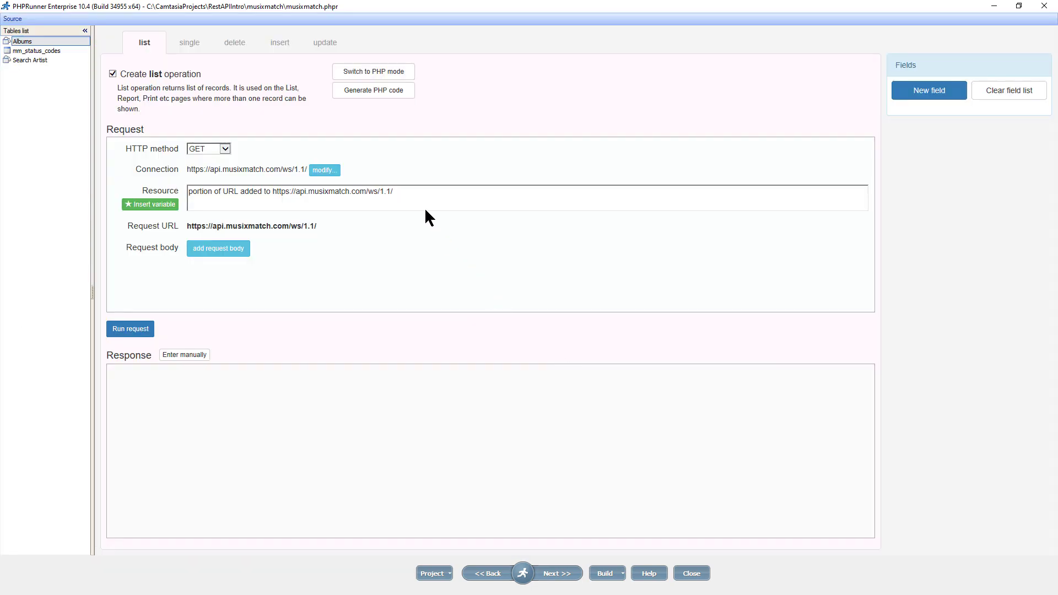
Set the resource to artist.albums.get?artist_id=1039&s_release_date=desc&g_album_name=1 and run it
text(artist.albums.get?artist_id=1039&s_release_date=desc&g_album_name=1)
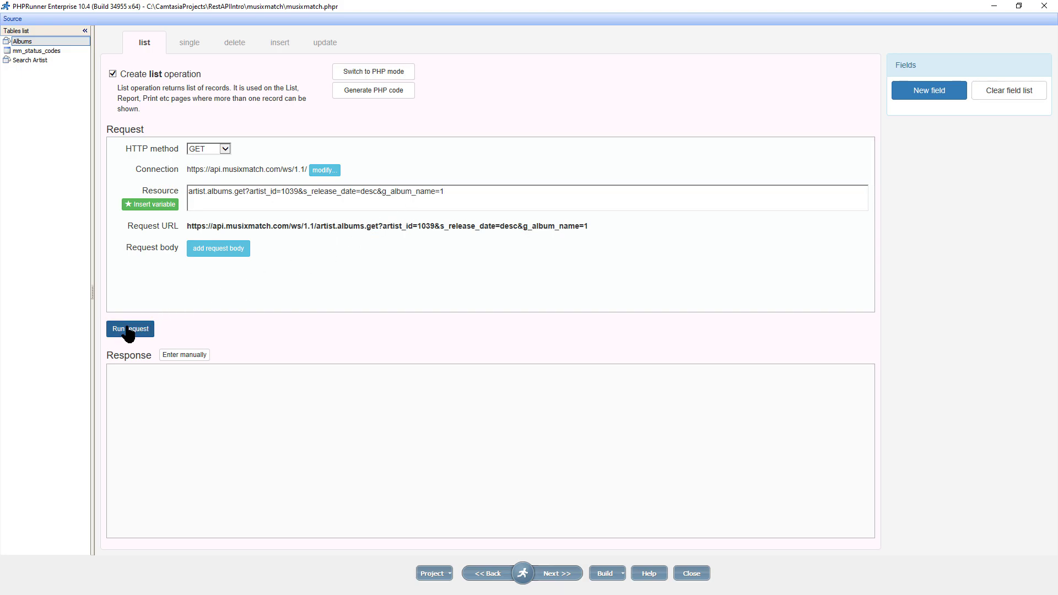
click(130, 329)
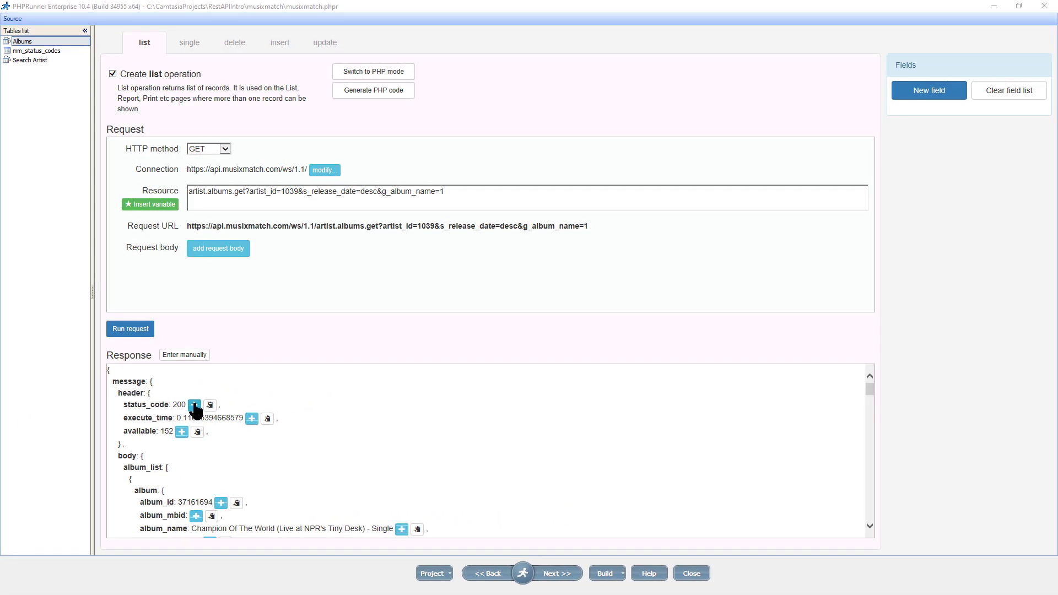
Add status_code, album_id, artist_id, album_name, album_release_date and artist_name from the response as fields
click(194, 404)
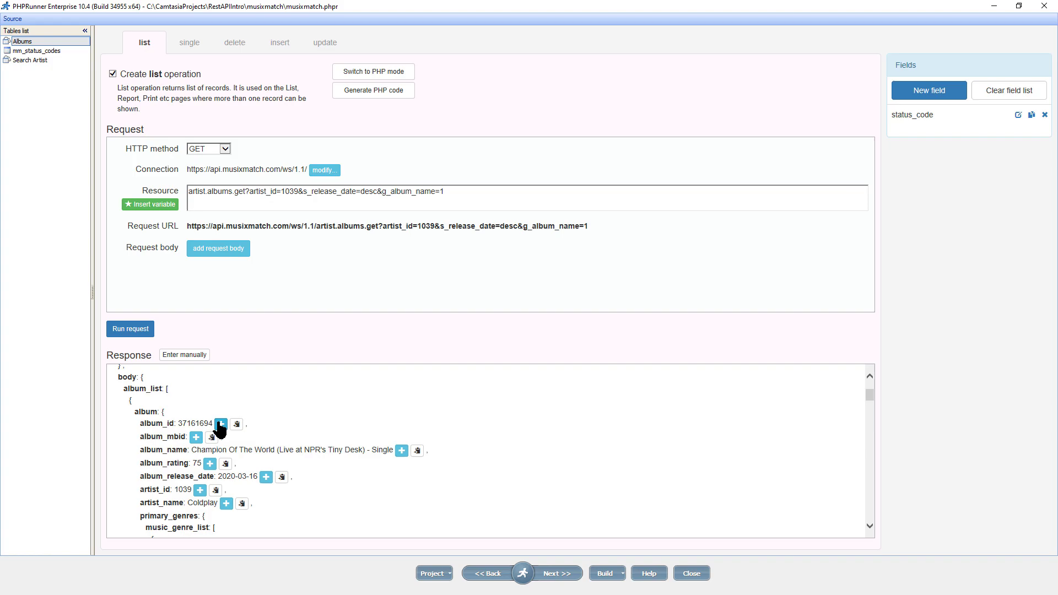
click(220, 424)
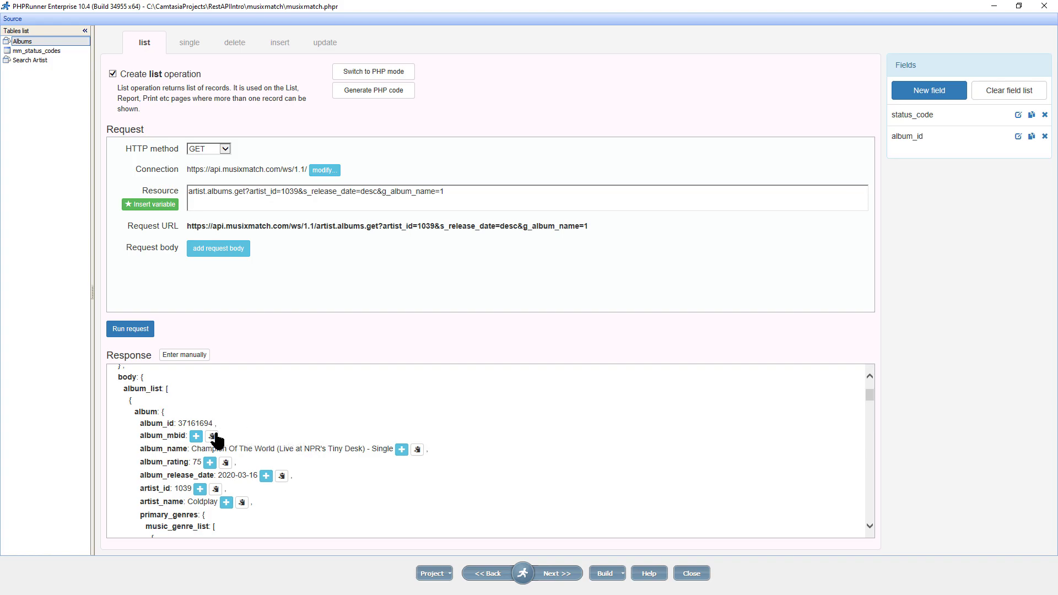
click(200, 489)
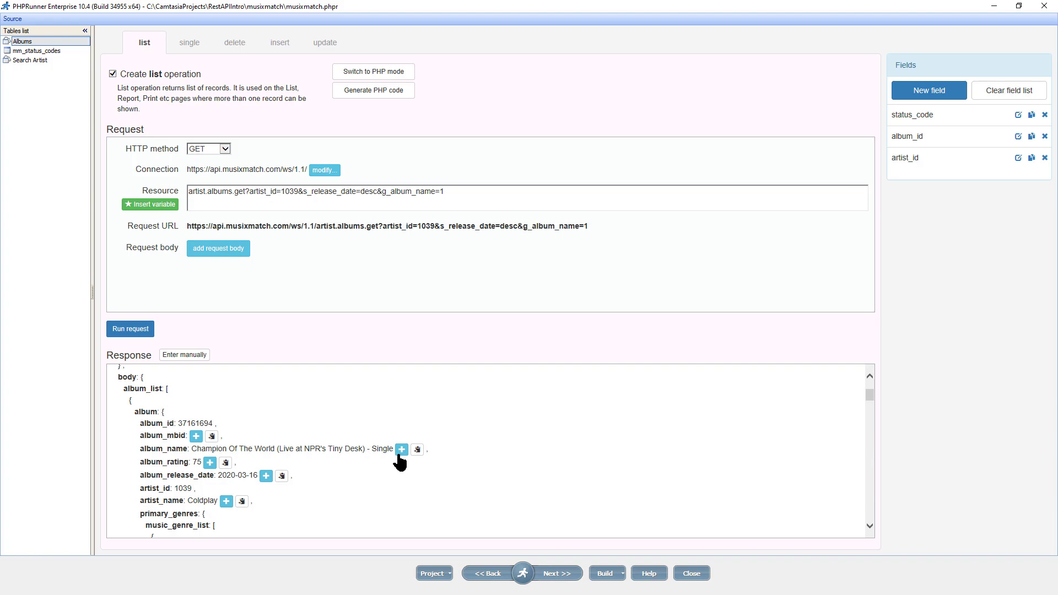
click(401, 450)
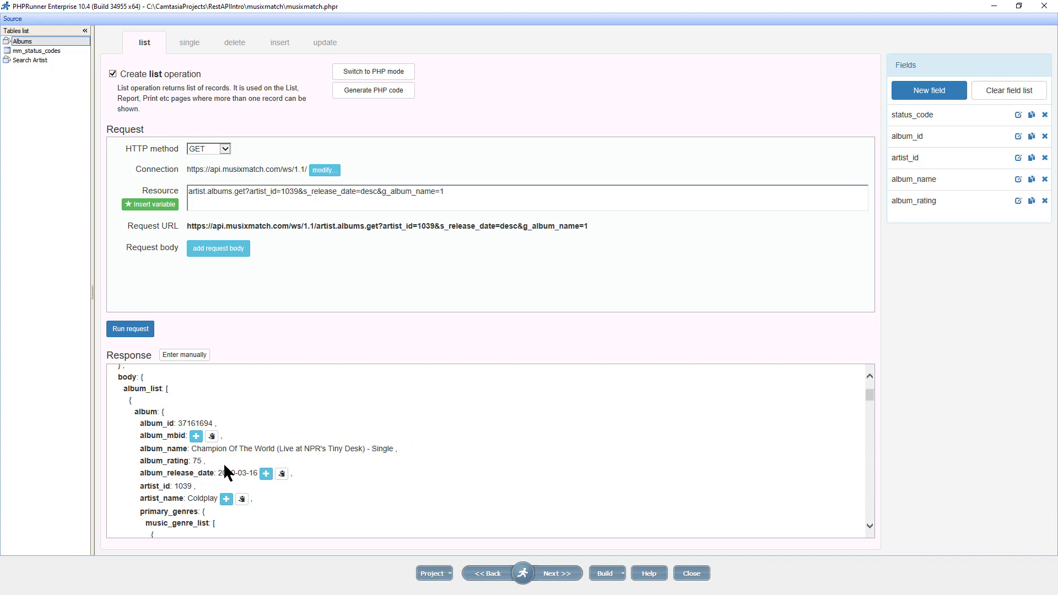
click(266, 473)
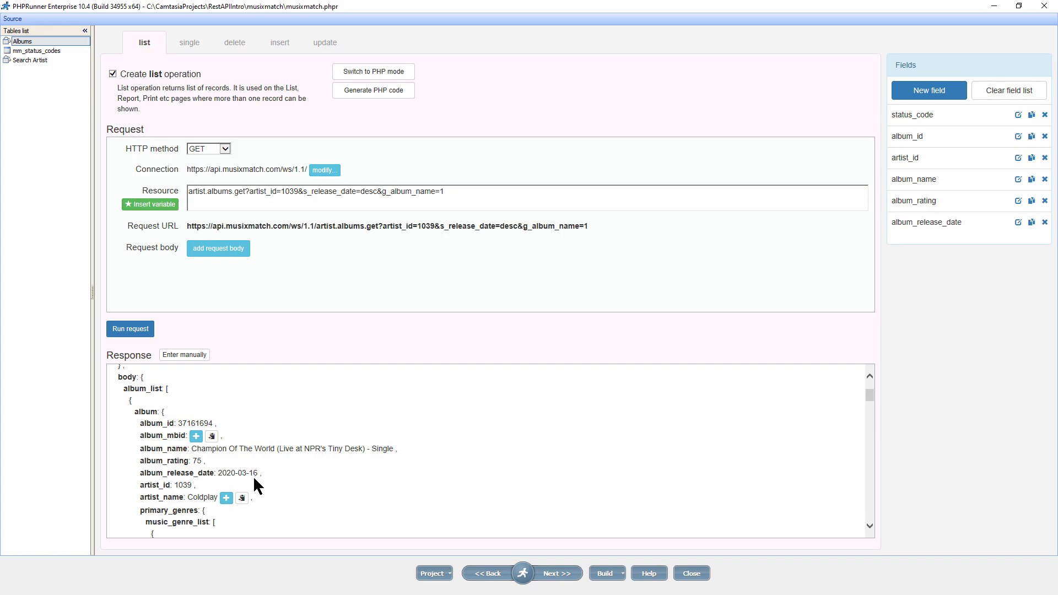
click(226, 498)
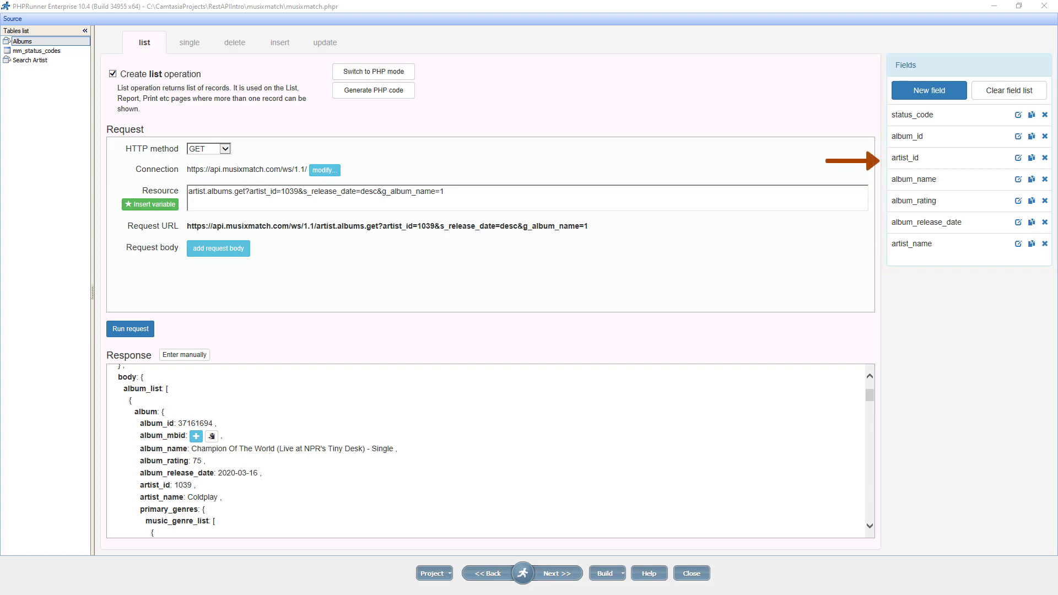
mouse_move(61, 200)
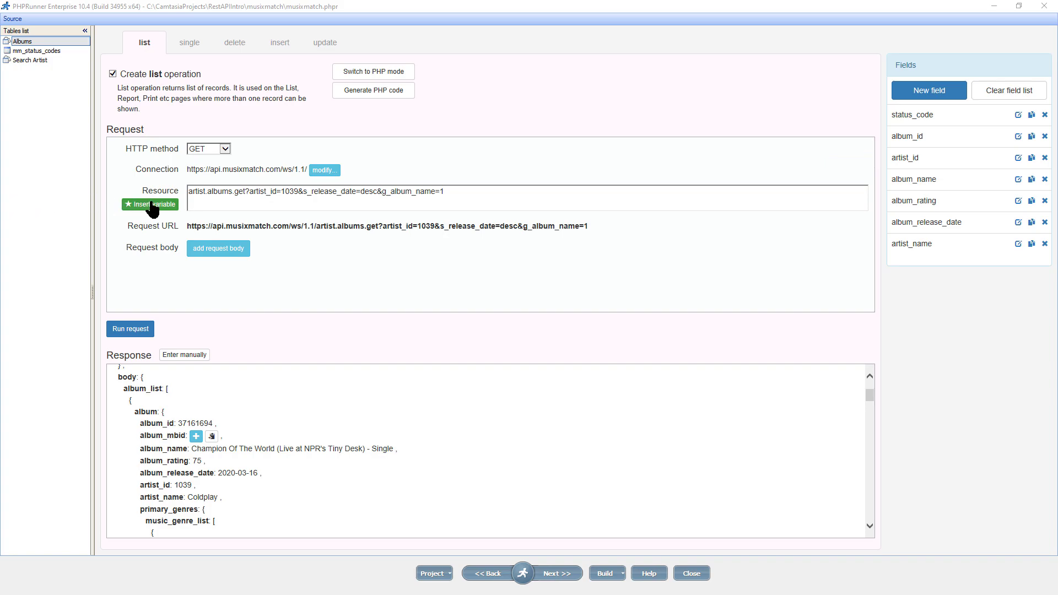
Replace the hardcoded artist_id 1039 with the {details.artist_id} variable in the resource
click(149, 204)
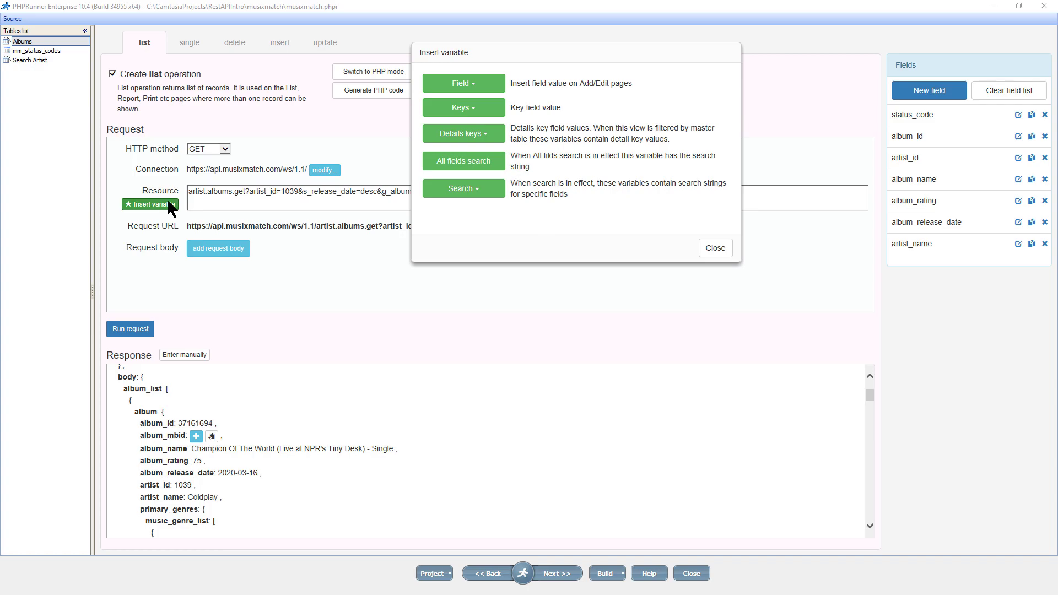
mouse_move(362, 162)
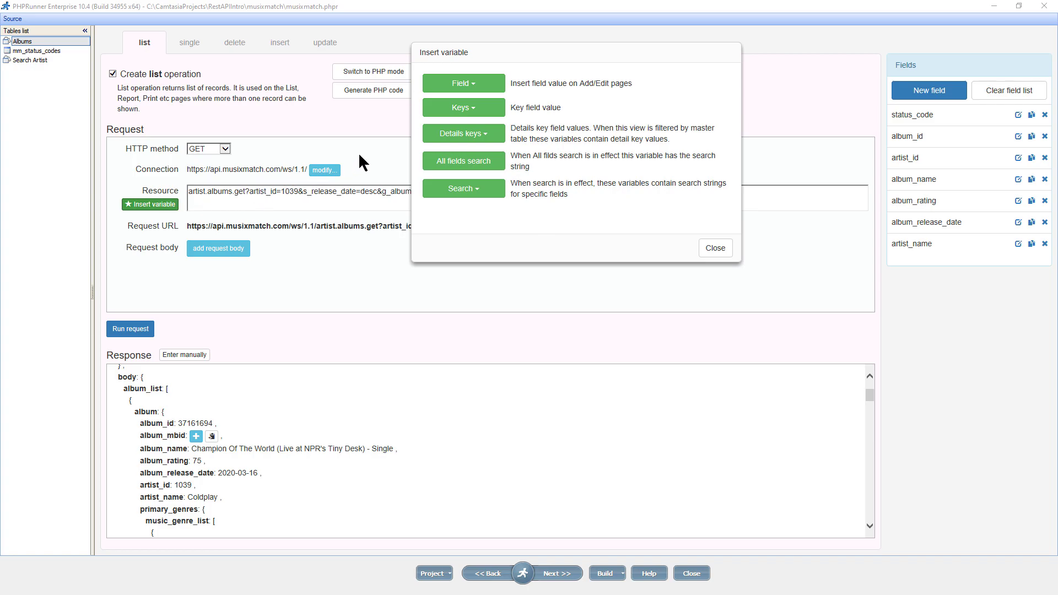
click(463, 133)
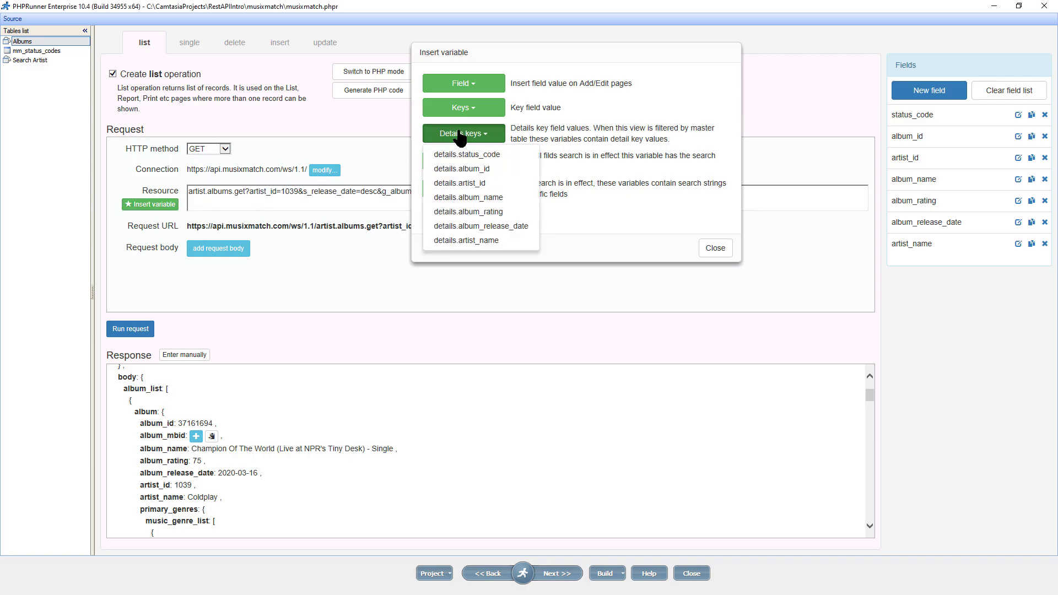
mouse_move(460, 183)
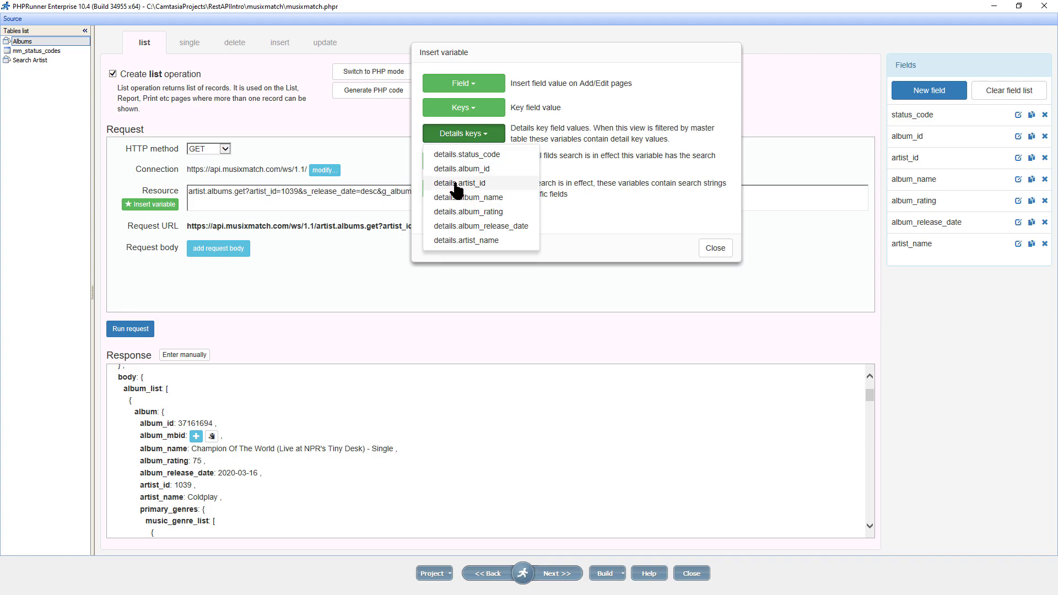
click(458, 183)
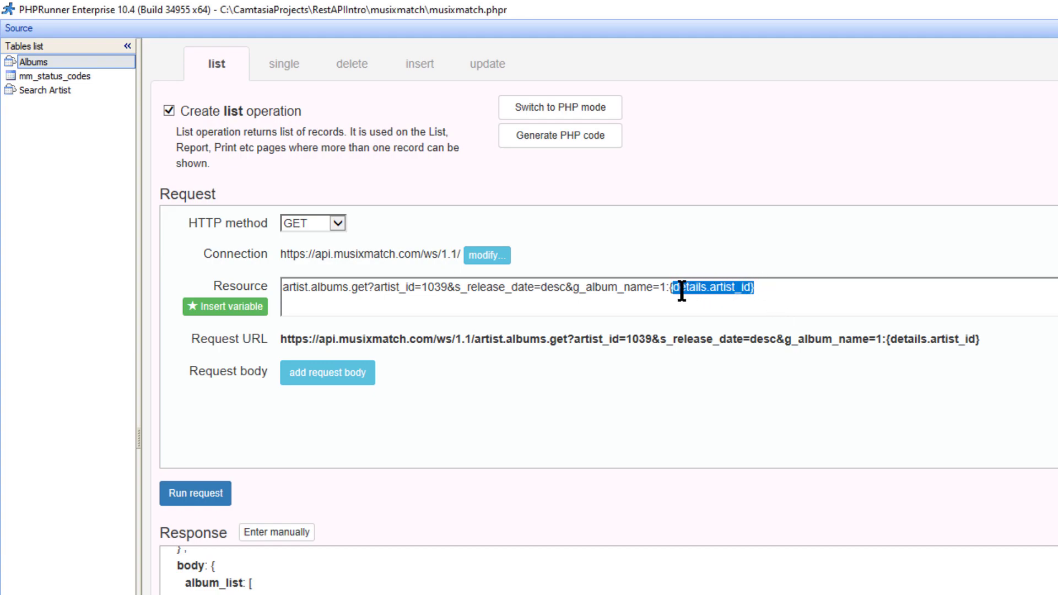
key(Delete)
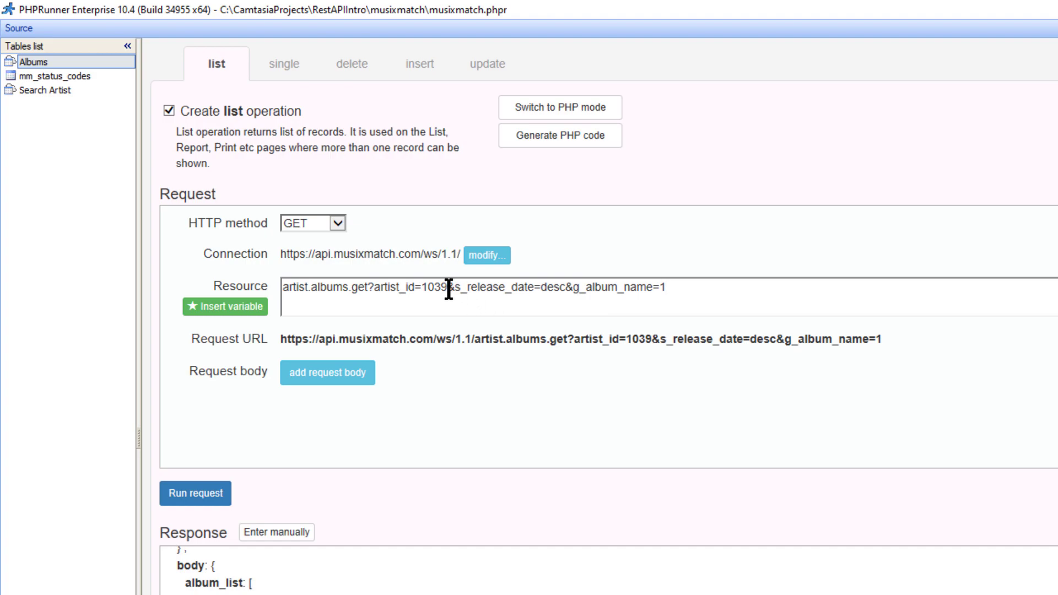
key(Backspace)
text(:{details.artist_id})
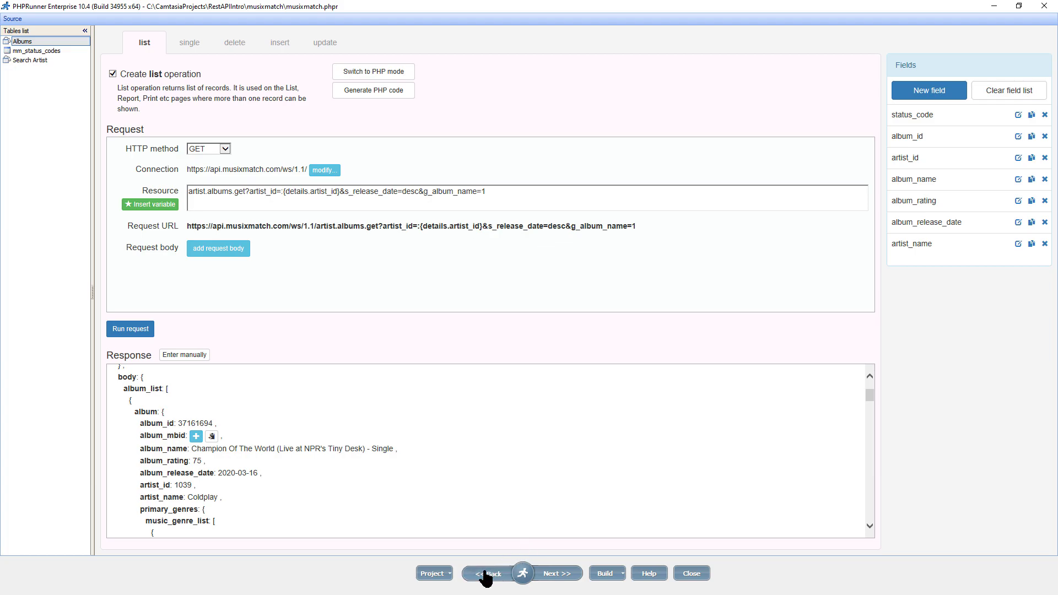
Link Search Artist to Albums on artist_id ↔ artist_id with inline details preview
click(488, 573)
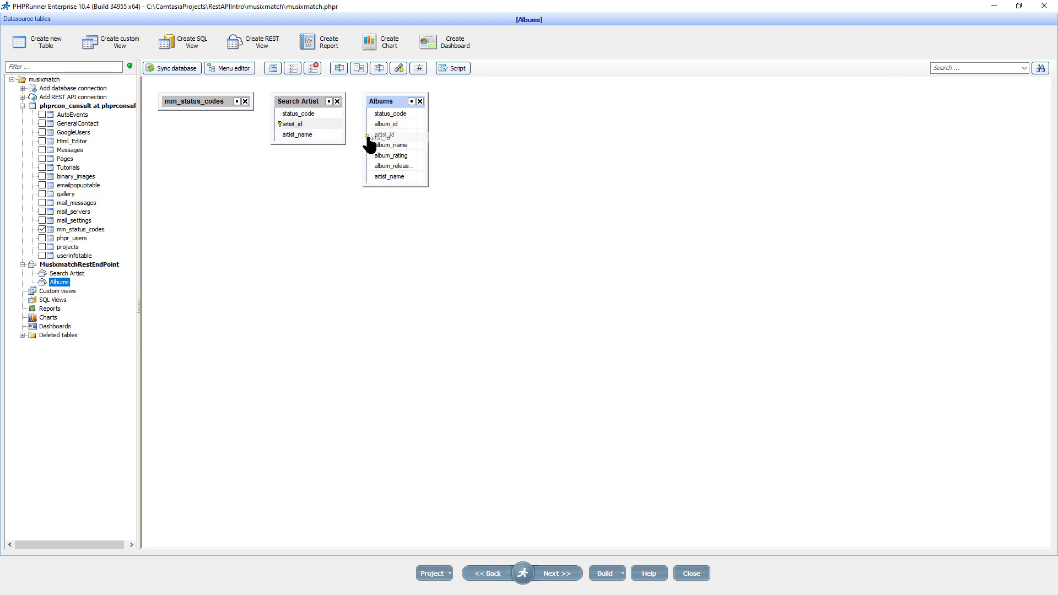
double_click(394, 144)
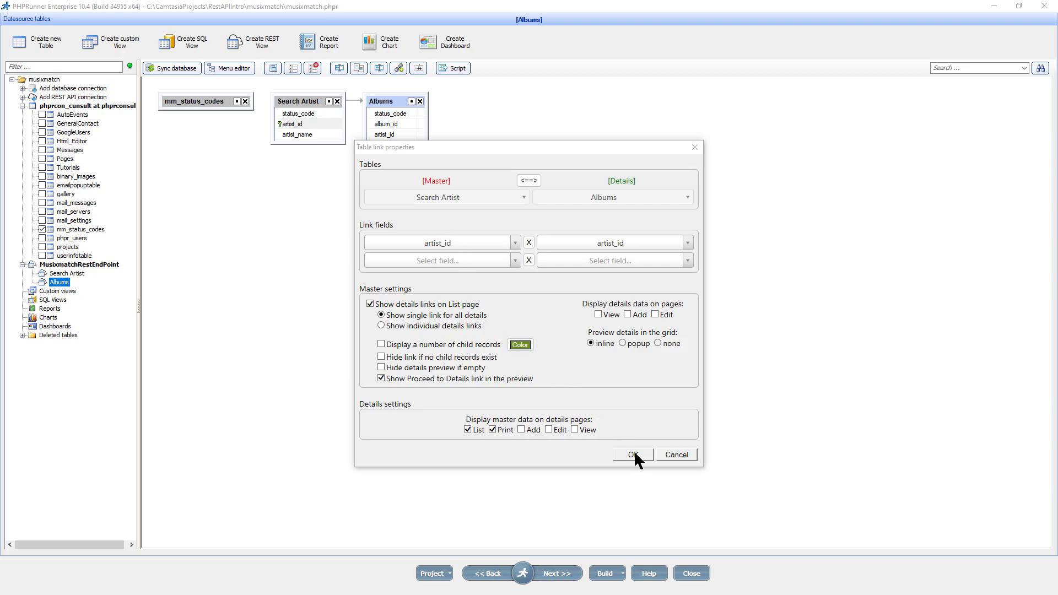
click(632, 454)
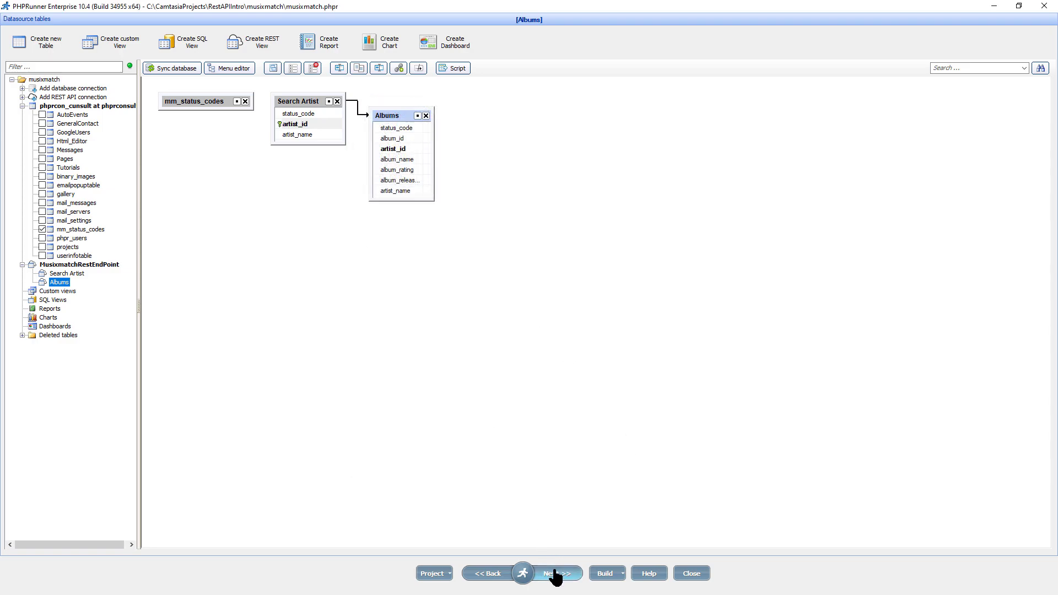
Mark album_id as the key column of Albums and head back to the tables diagram
click(557, 573)
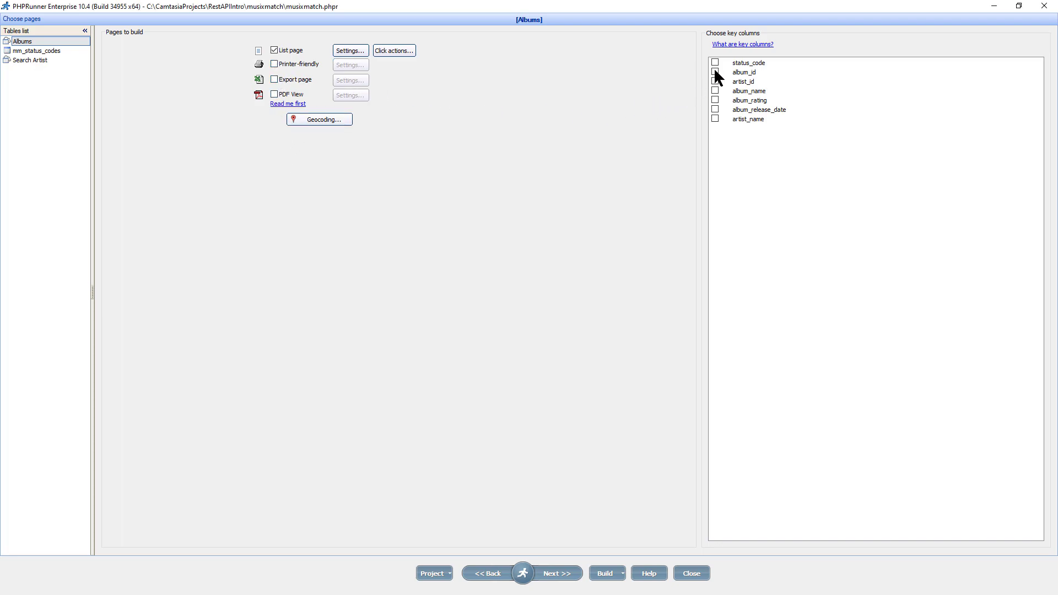
click(714, 72)
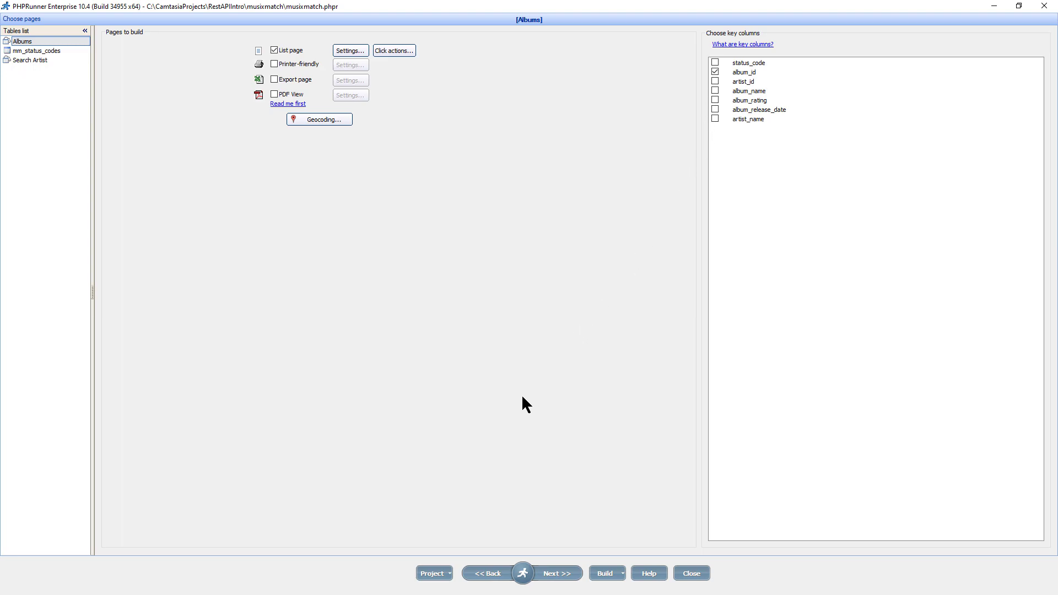
mouse_move(514, 456)
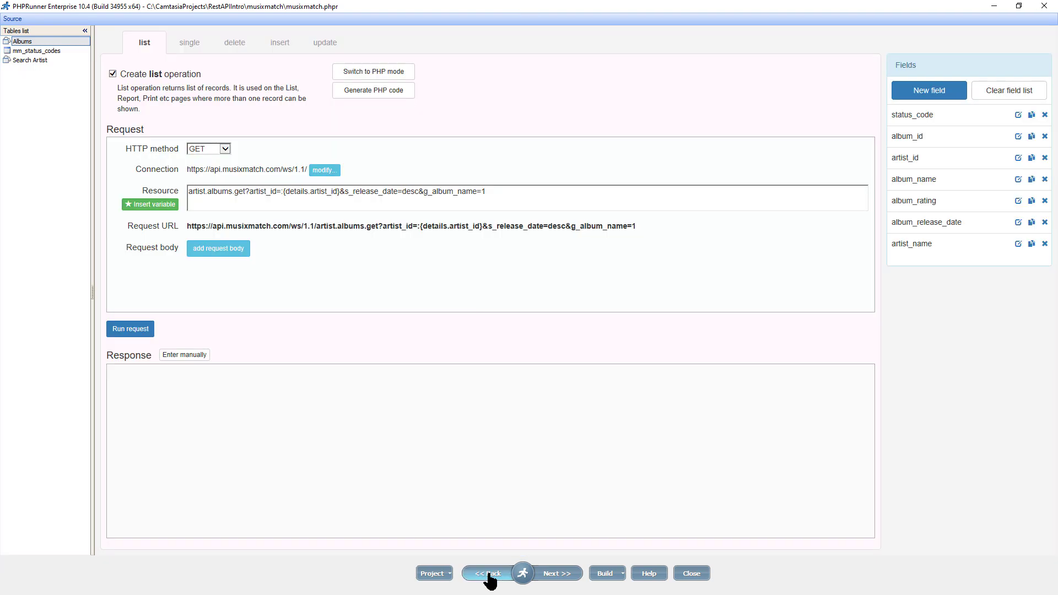
click(488, 573)
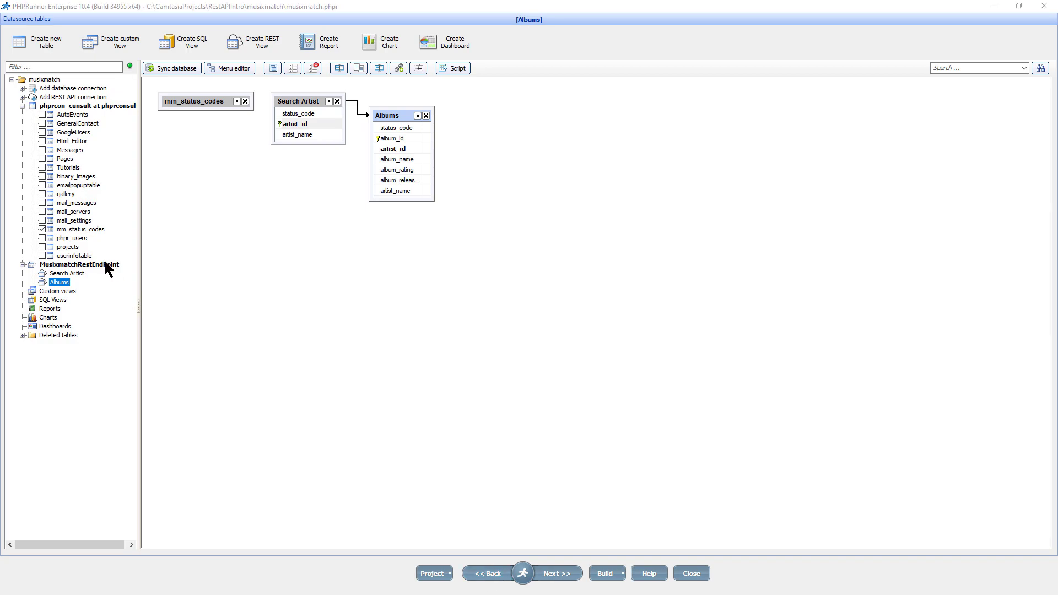
Create a REST view named Album Tracks on the MusixmatchRestEndPoint connection
right_click(76, 264)
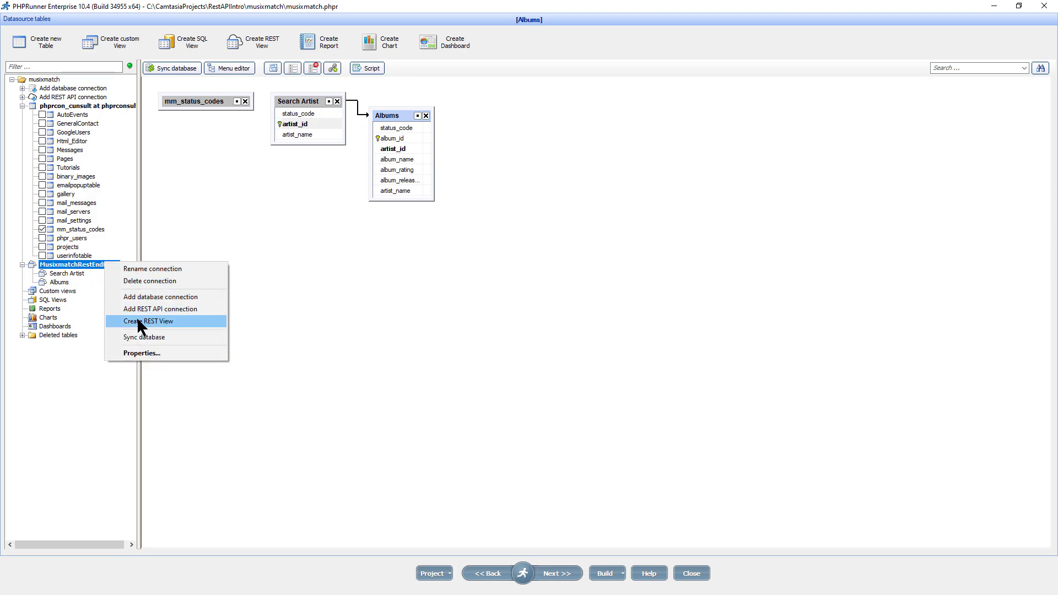
click(150, 321)
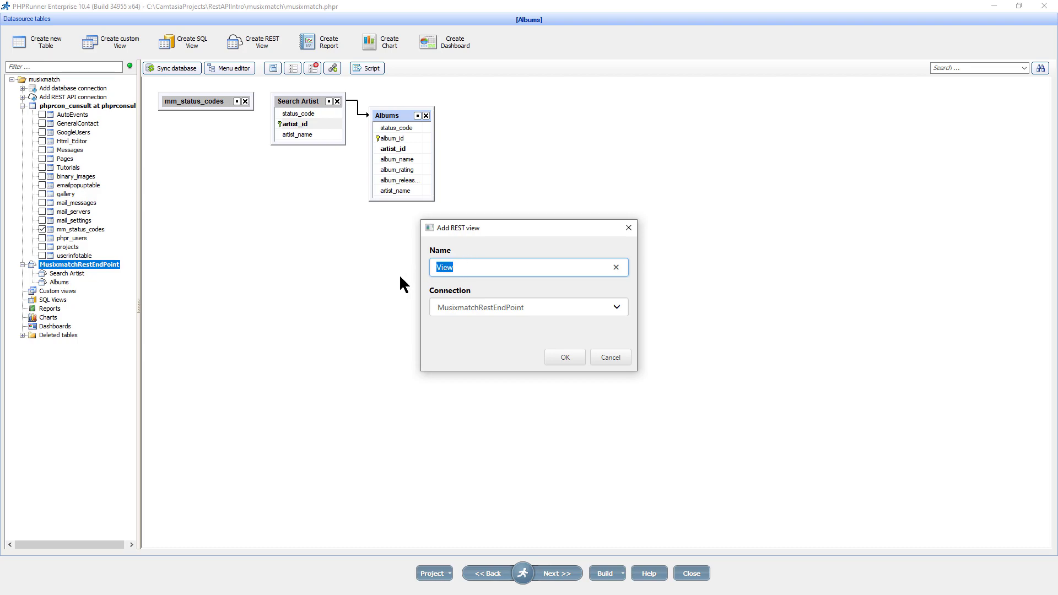
text(A)
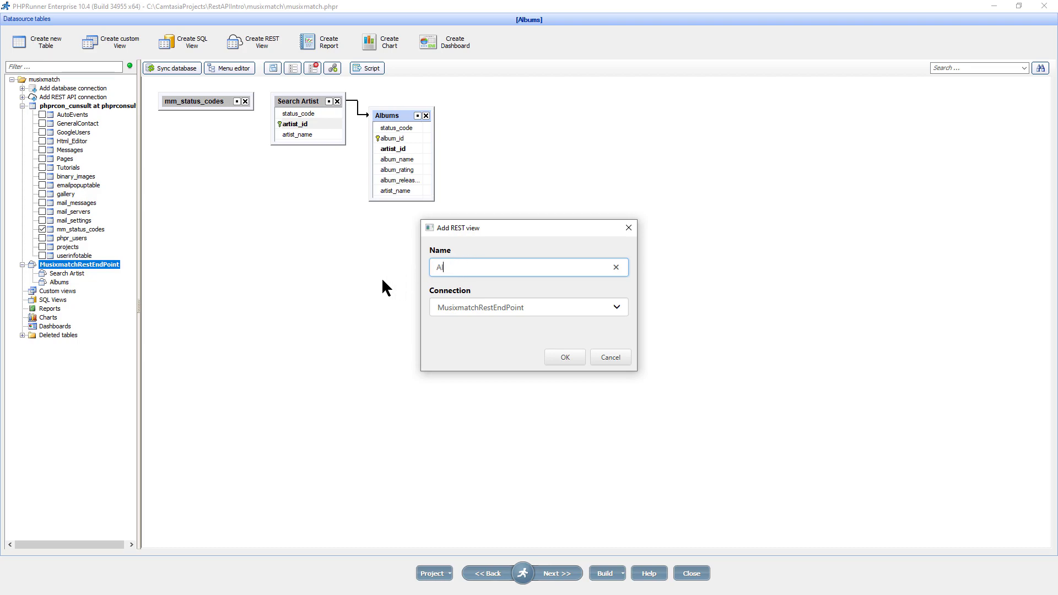
text(lbum Tracks)
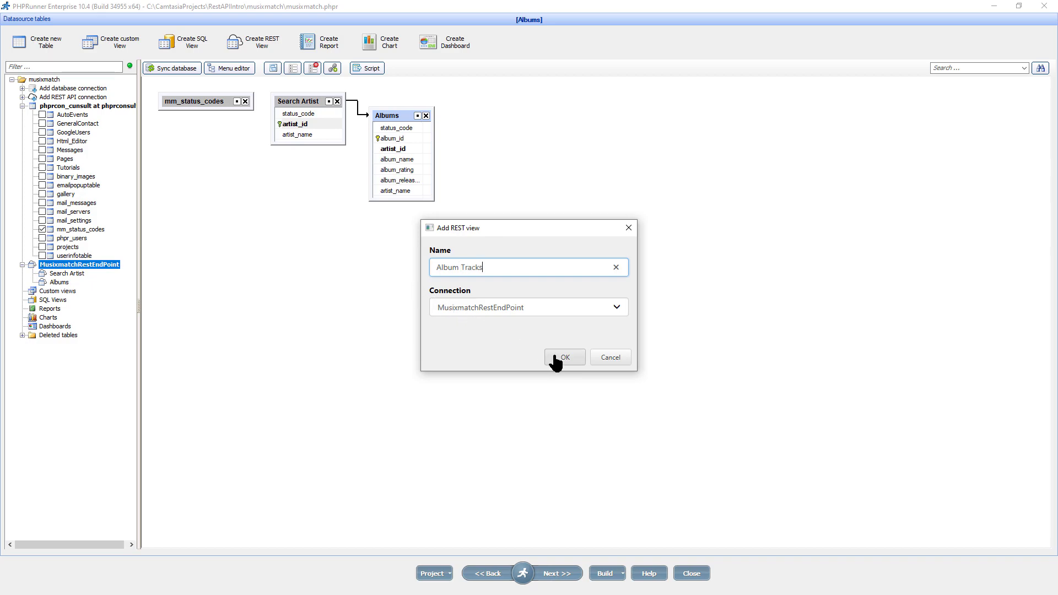
click(565, 357)
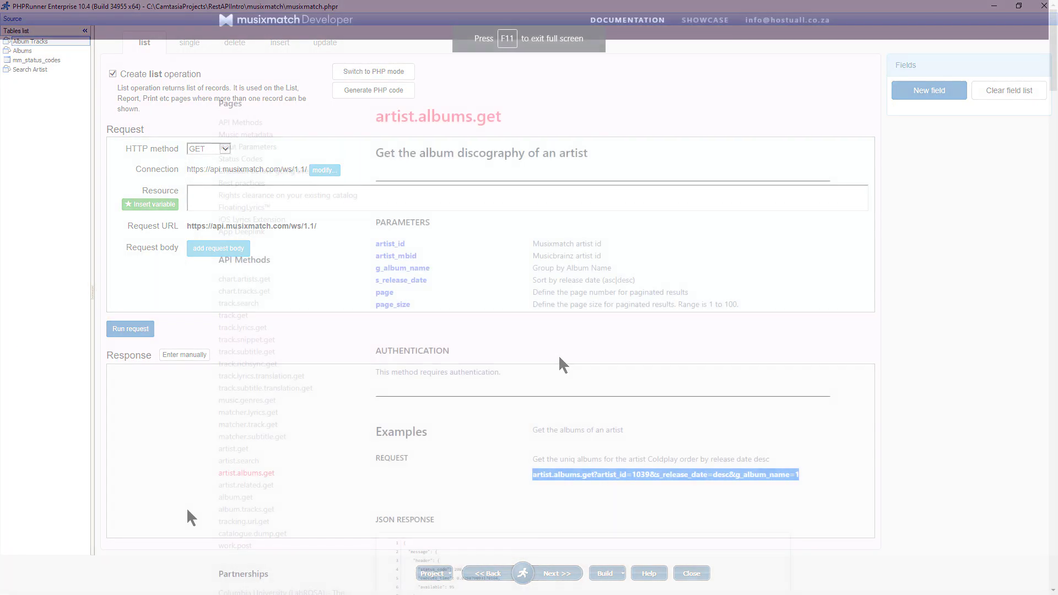
Set the Album Tracks resource to album.tracks.get?album_id=13750844&page=1&page_size=2 from the docs
click(246, 509)
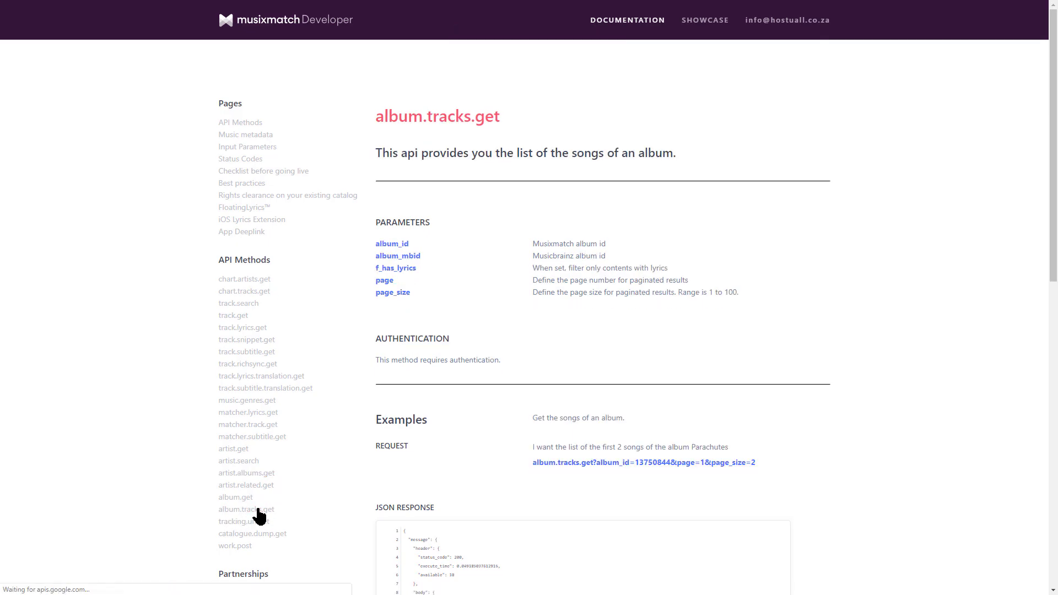
click(246, 509)
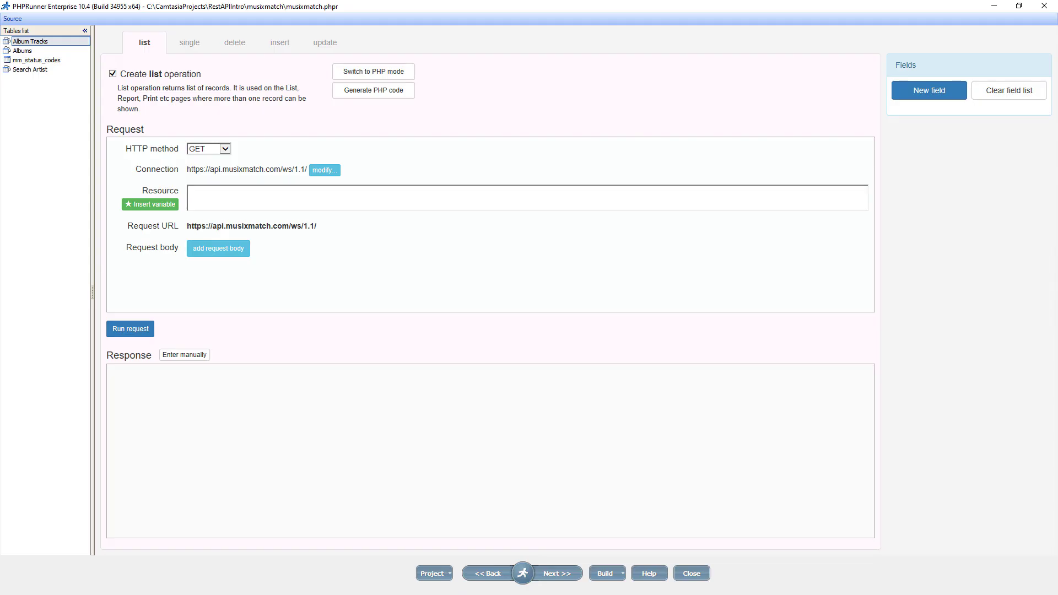
text(album.tracks.get?album_id=13750844&page=1&page_size=2)
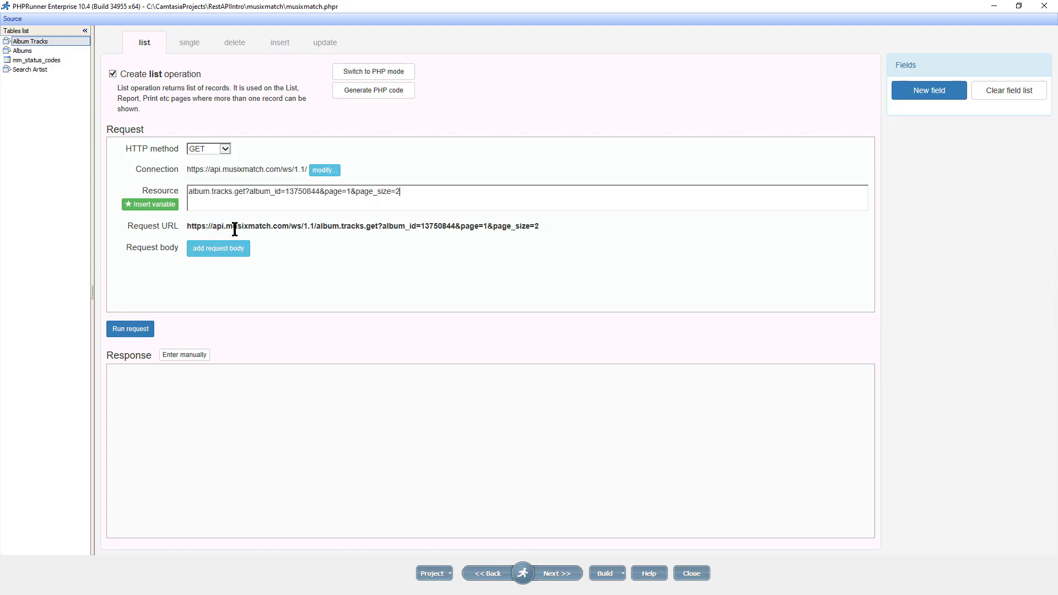
Run the tracks request and add track_name, track_rating and album_id as fields
click(131, 329)
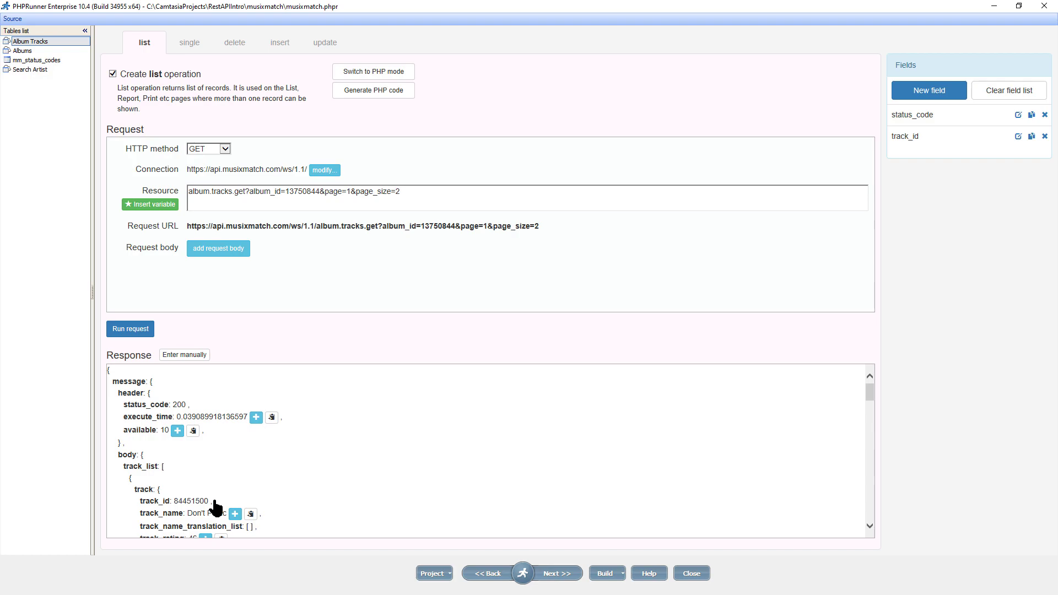
scroll(down, 3)
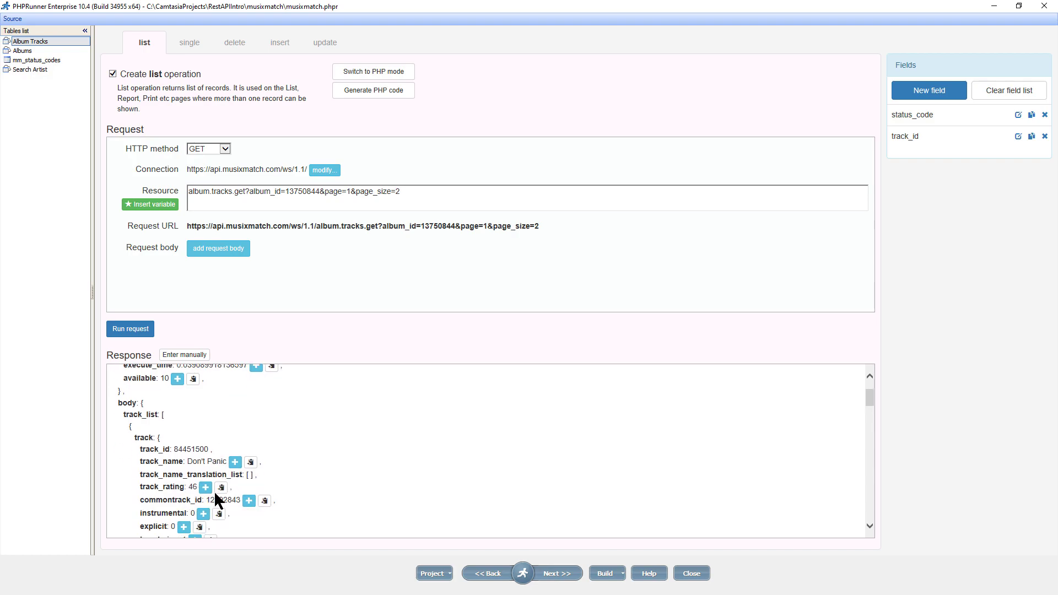
mouse_move(235, 462)
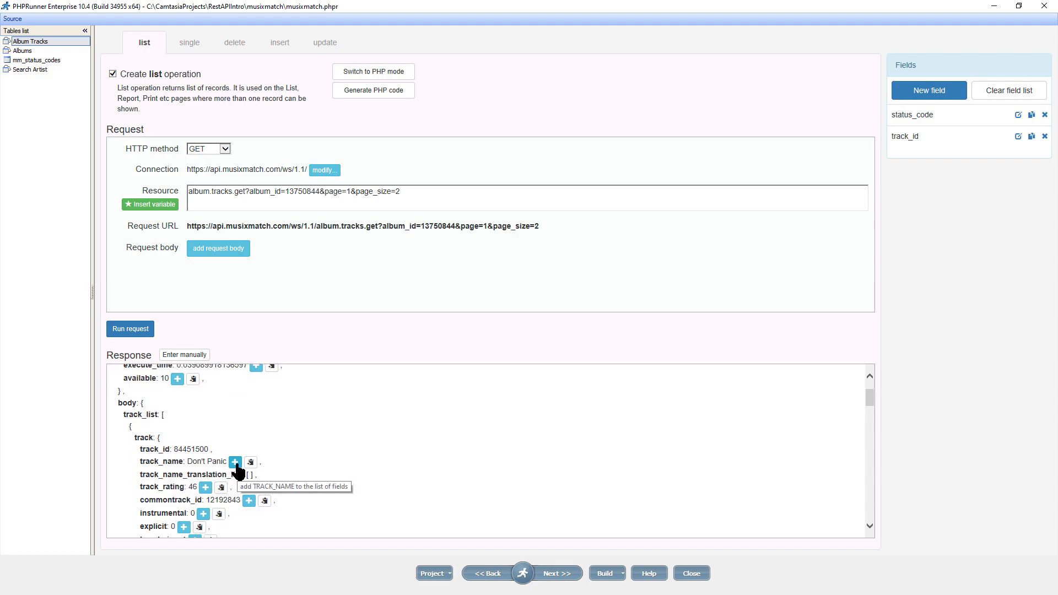
click(235, 462)
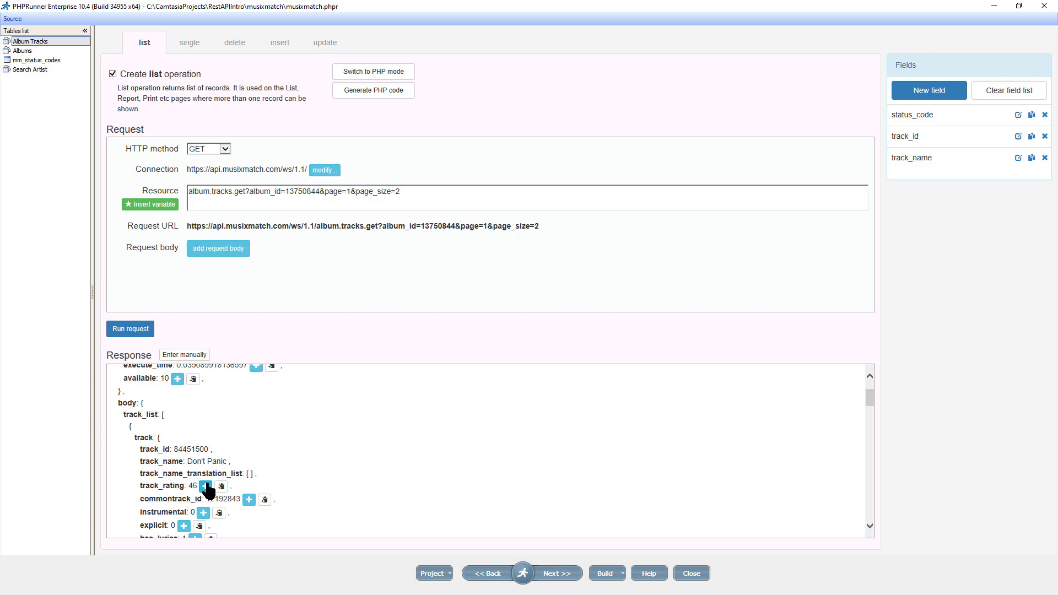
click(207, 485)
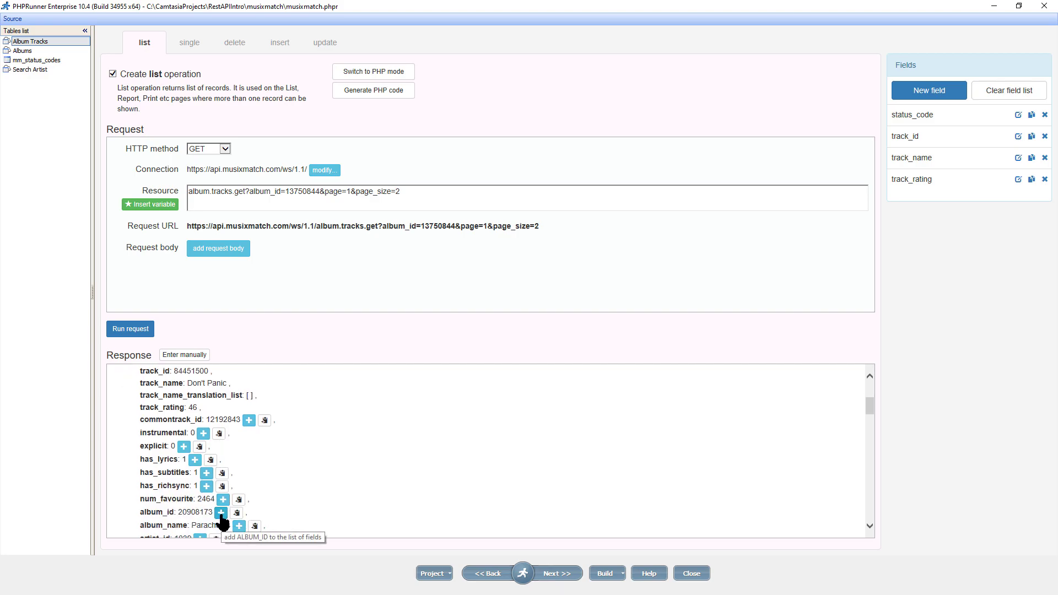
click(221, 511)
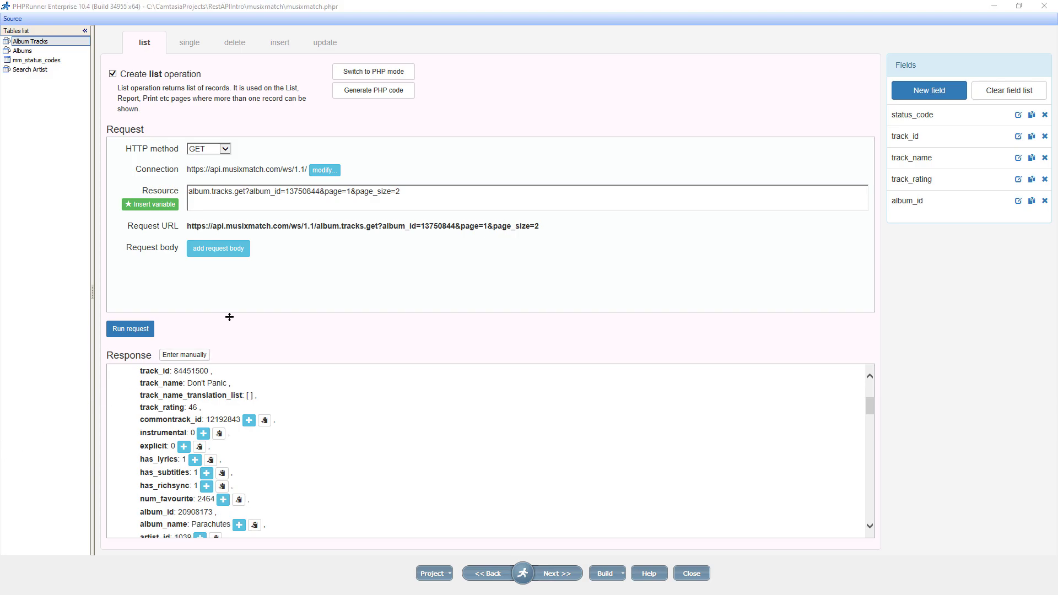
click(408, 192)
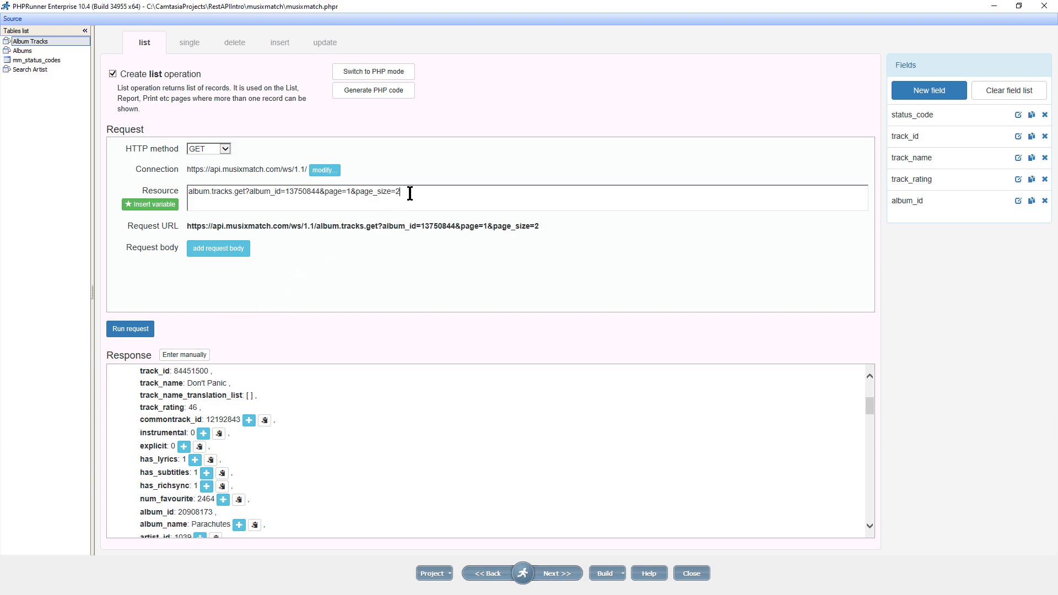
mouse_move(150, 203)
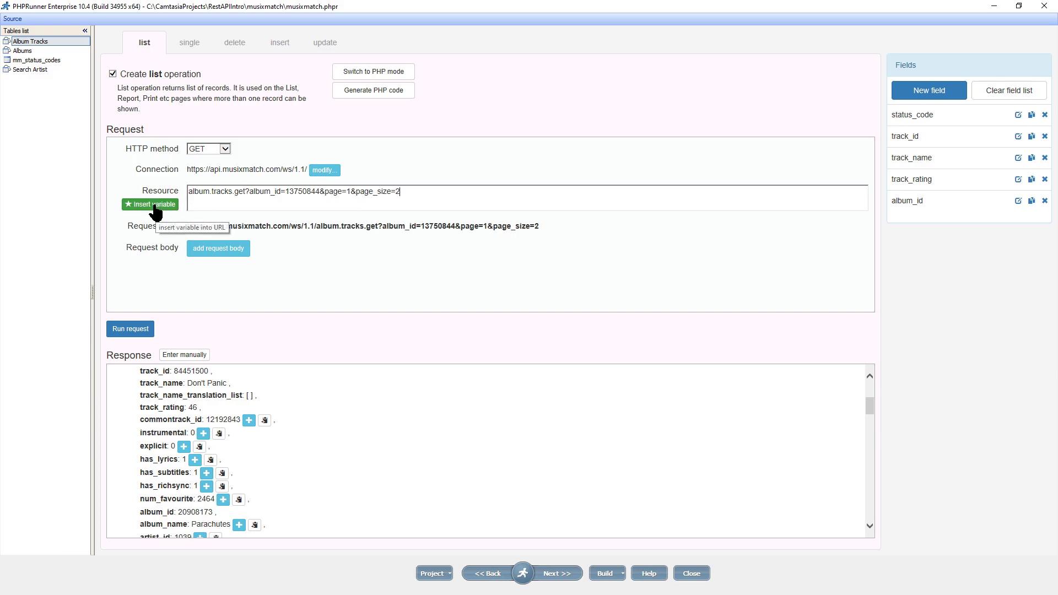
Insert the {details.album_id} variable into the Album Tracks resource in place of the fixed album_id
click(150, 205)
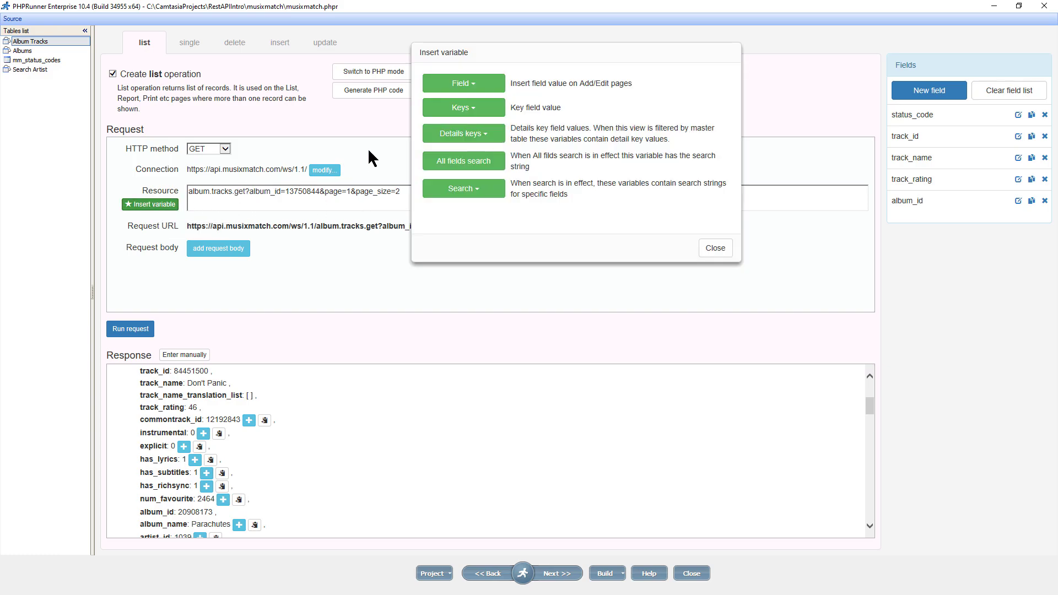
click(464, 133)
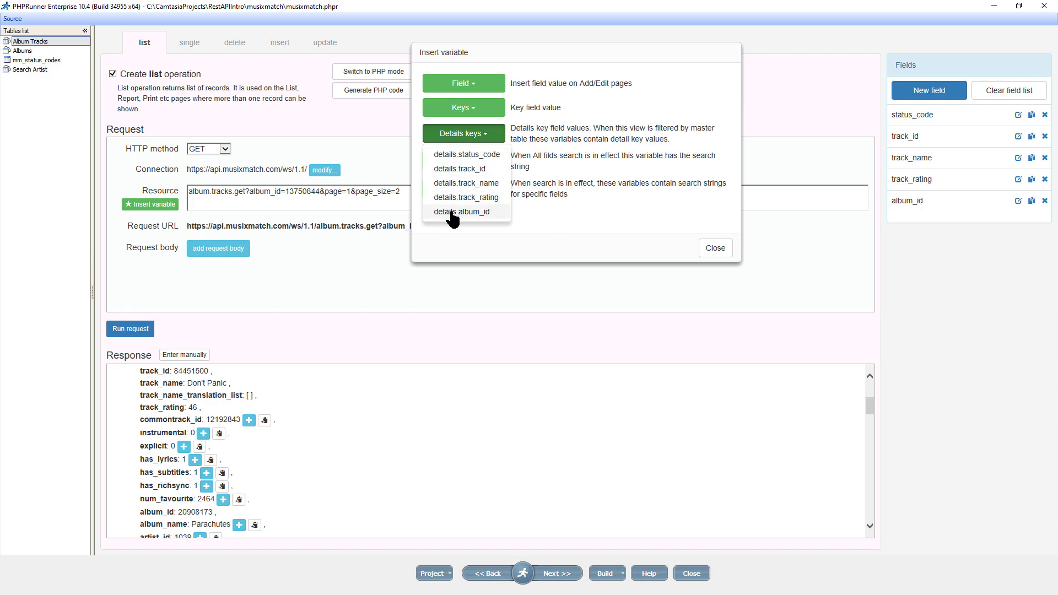
click(461, 212)
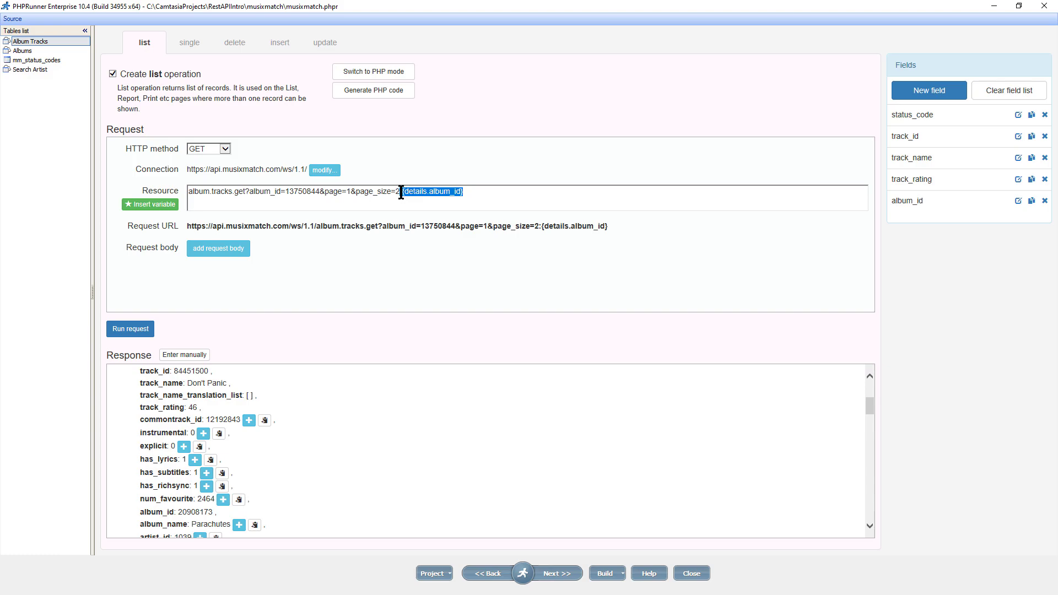
mouse_move(423, 206)
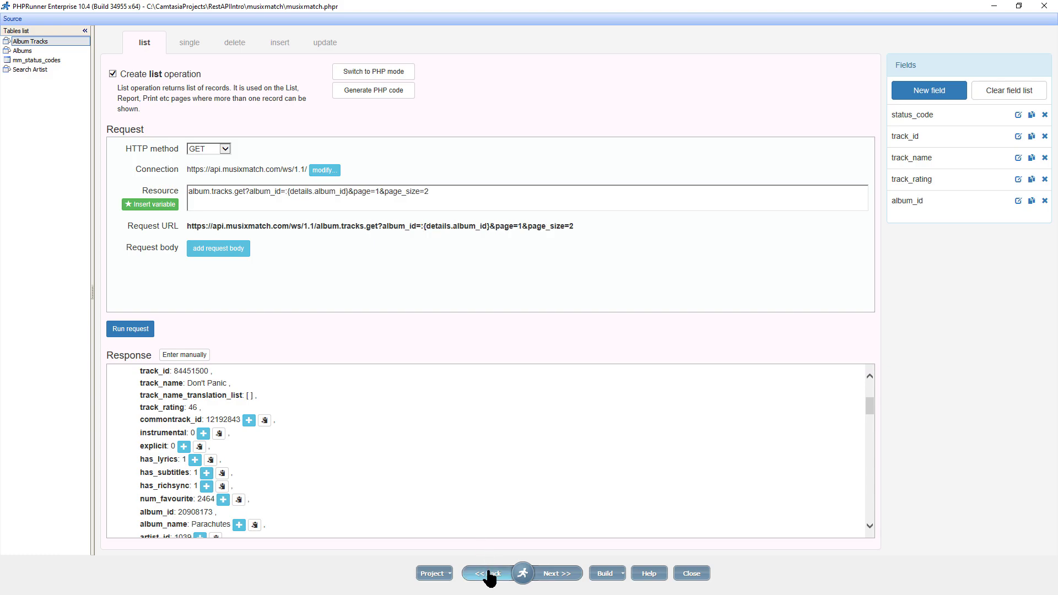
Confirm the Albums–Album Tracks master-details link on album_id with inline details preview
click(487, 573)
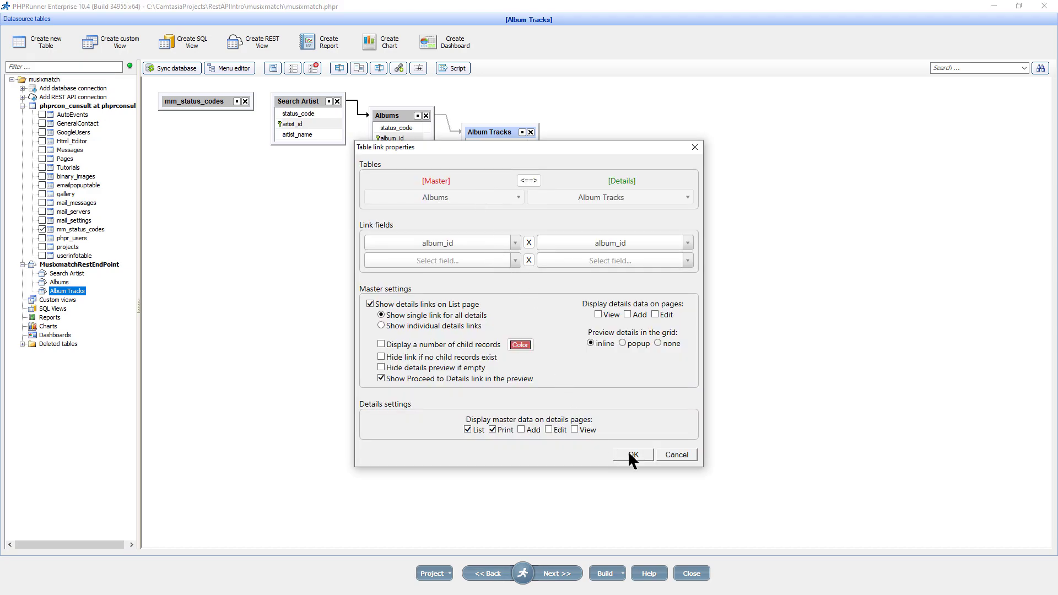
click(632, 454)
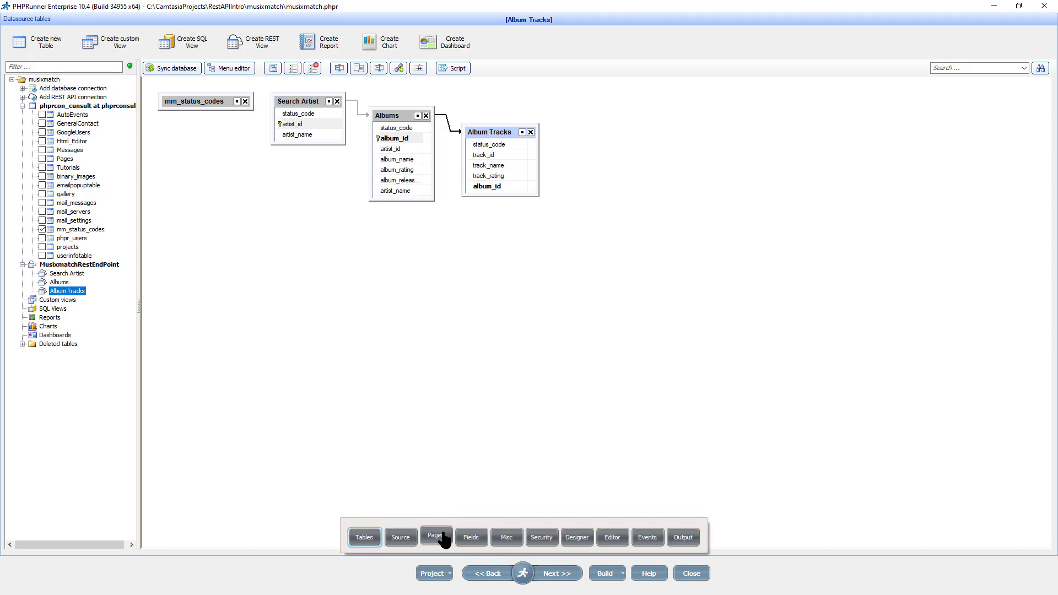
Turn off printer-friendly and export pages for Album Tracks, then continue to the Albums fields step
click(435, 536)
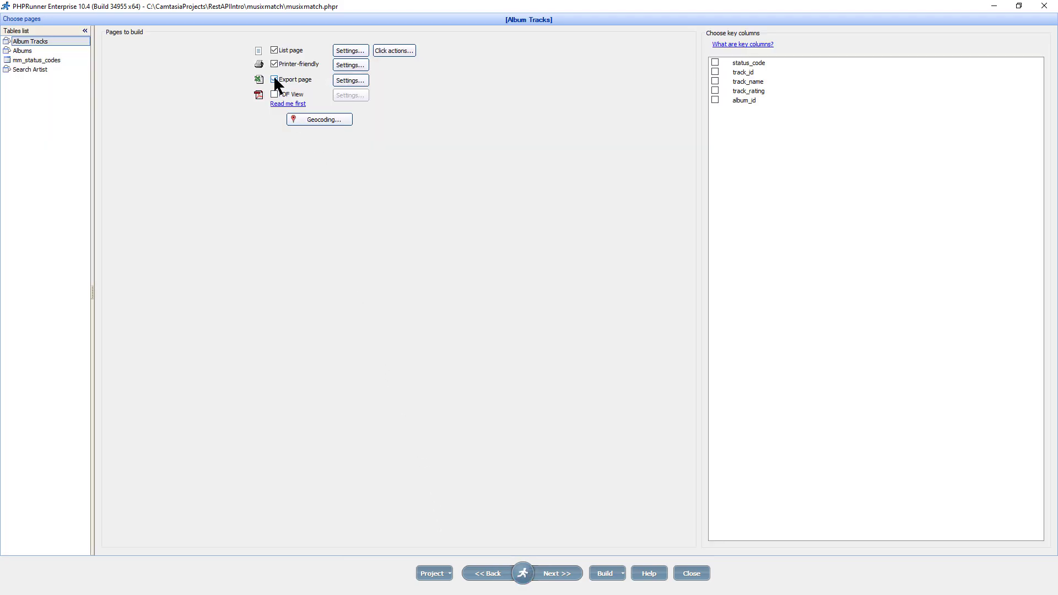
click(275, 64)
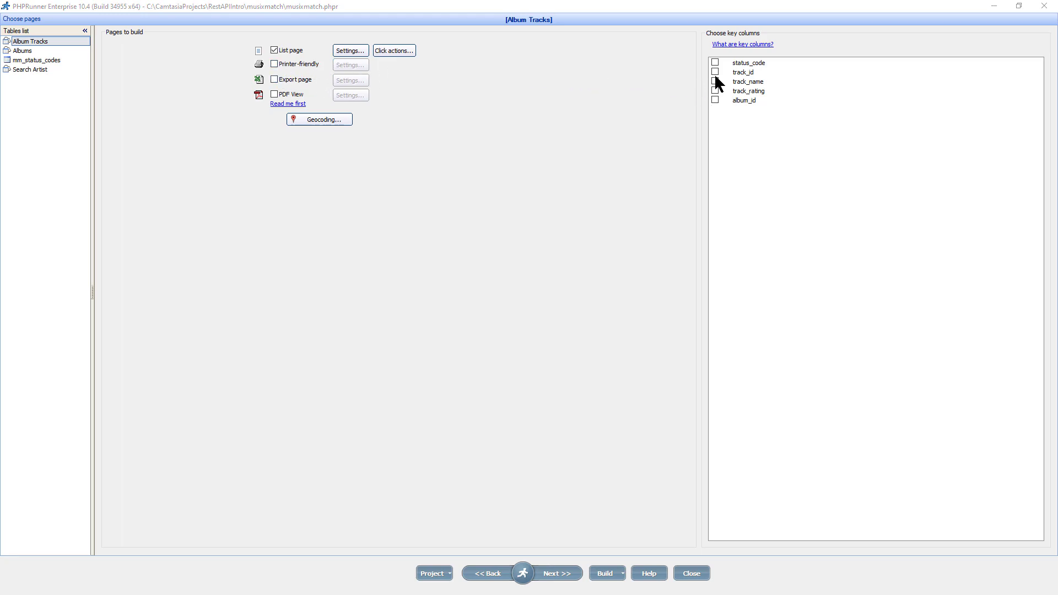
click(714, 72)
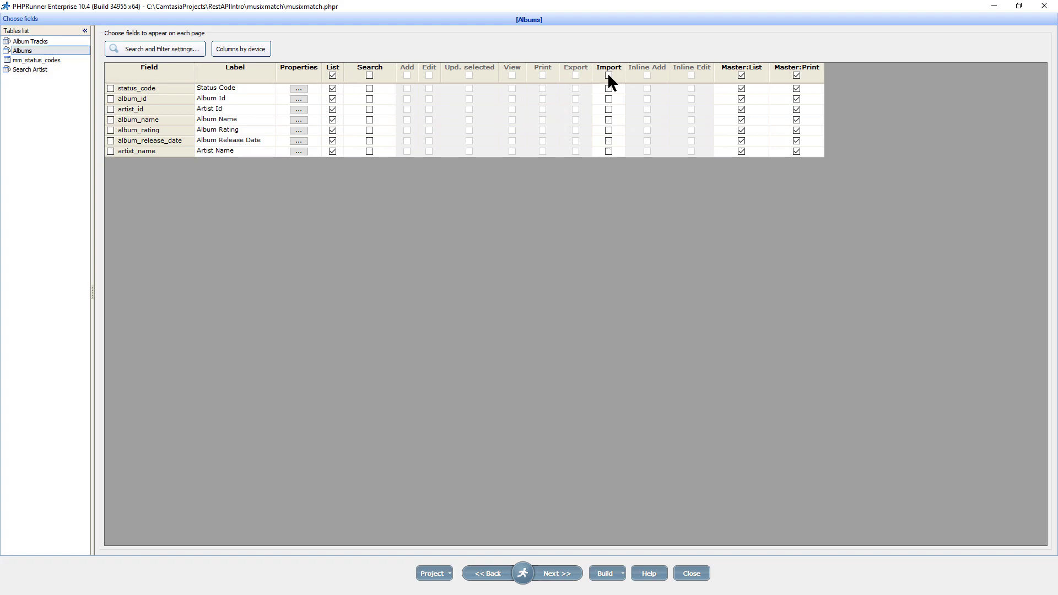
Clear the search options in Search and Filter settings for both Albums and Album Tracks
click(154, 49)
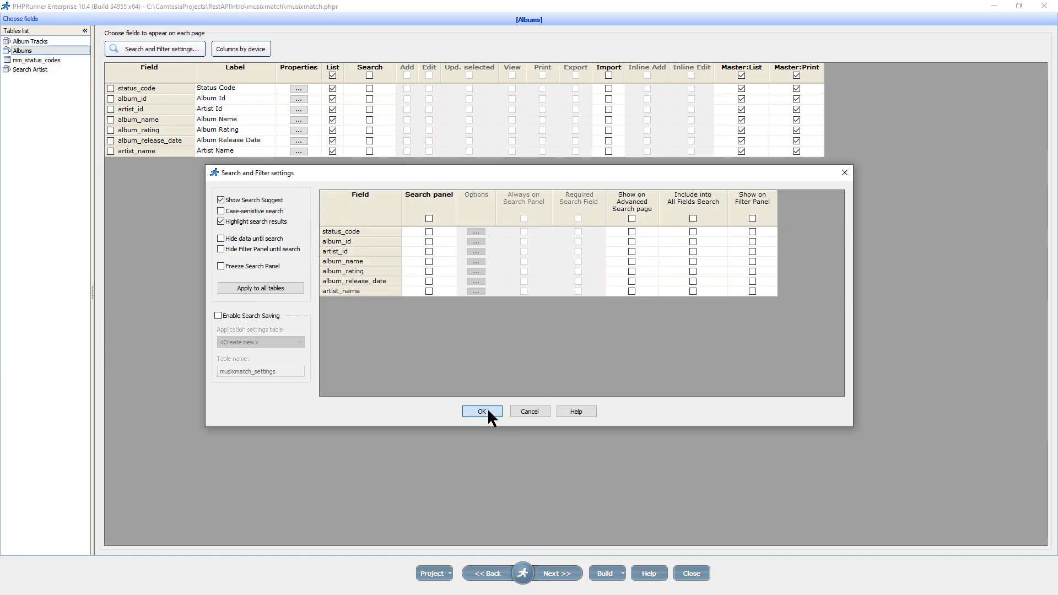
click(481, 411)
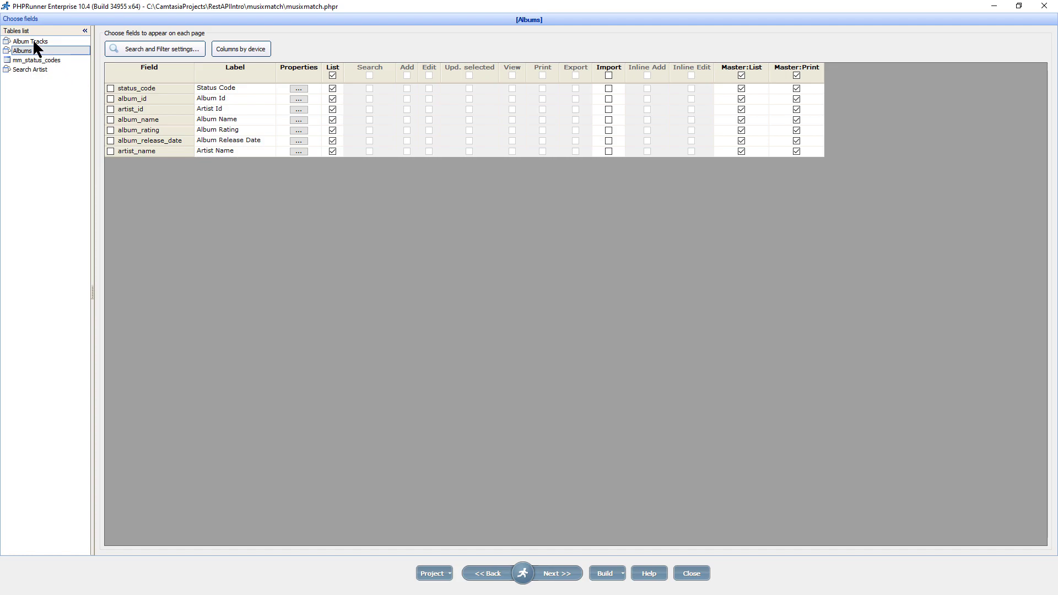
click(31, 41)
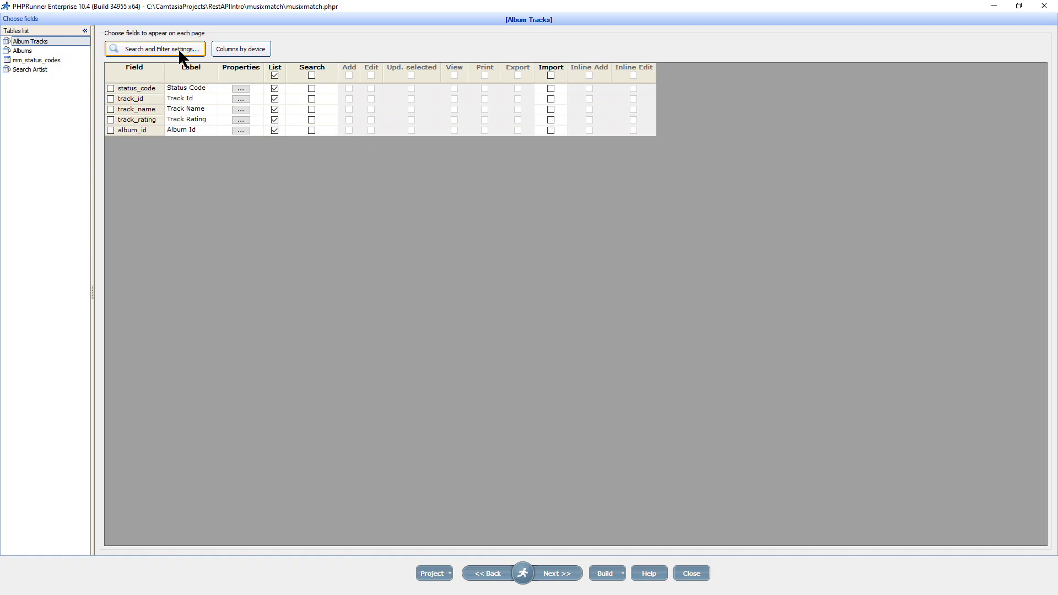
click(155, 47)
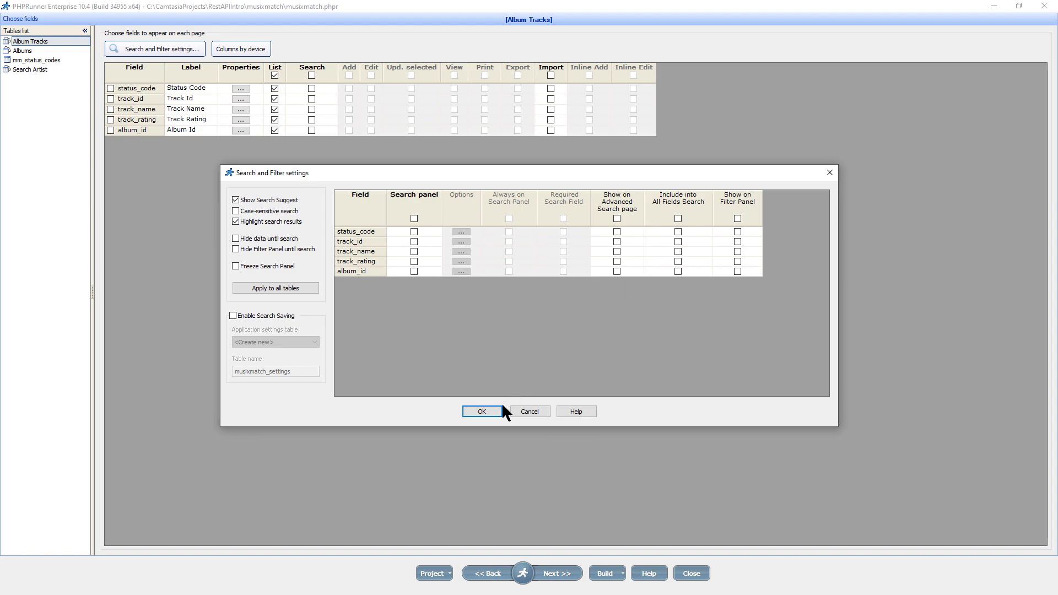
click(482, 411)
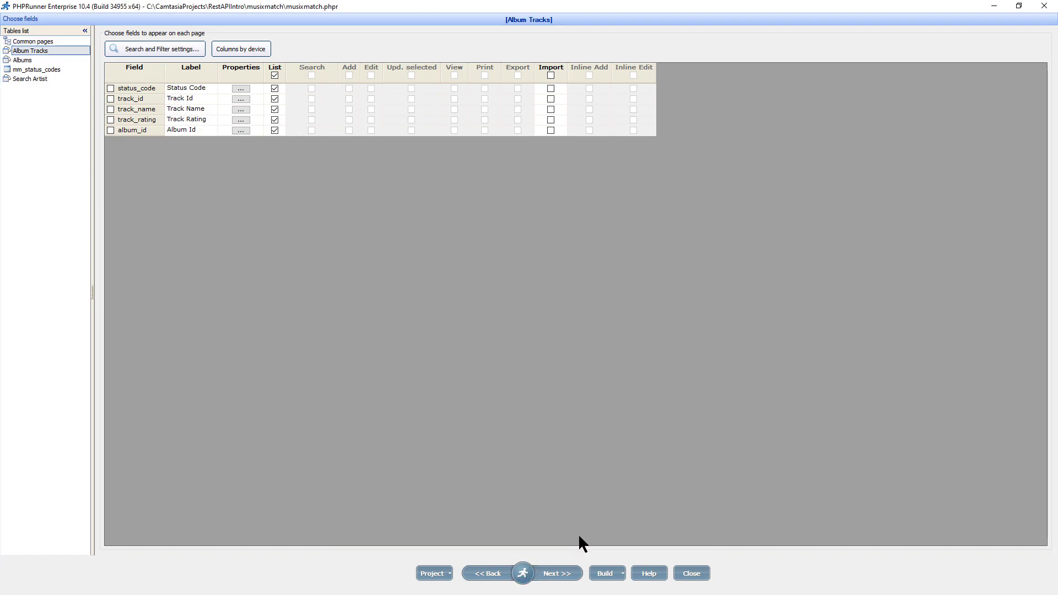
Make status_code a Lookup wizard on mm_status_codes, linked by code and displaying description
click(553, 573)
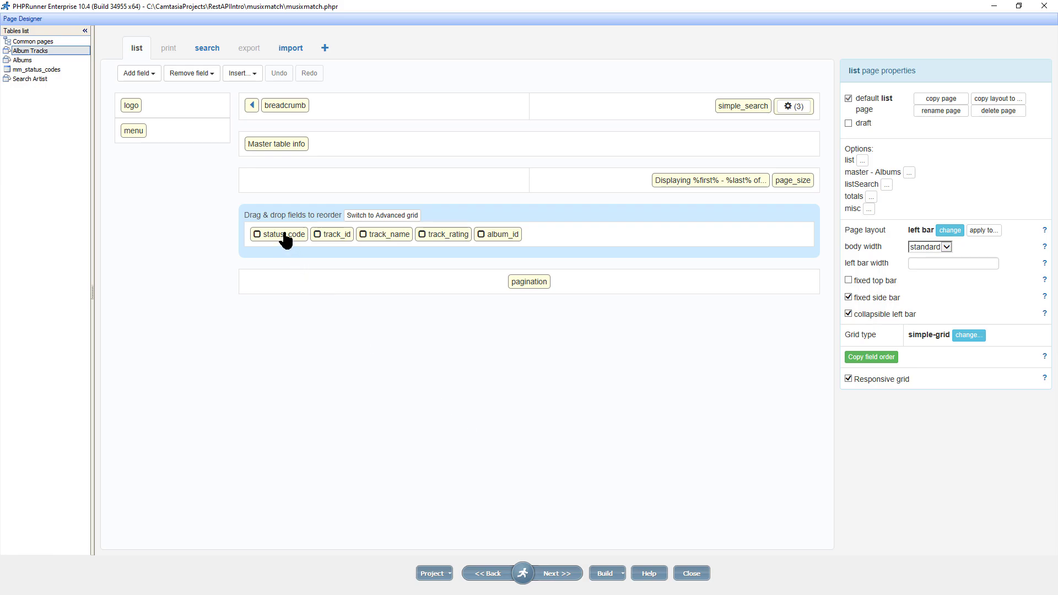
click(279, 233)
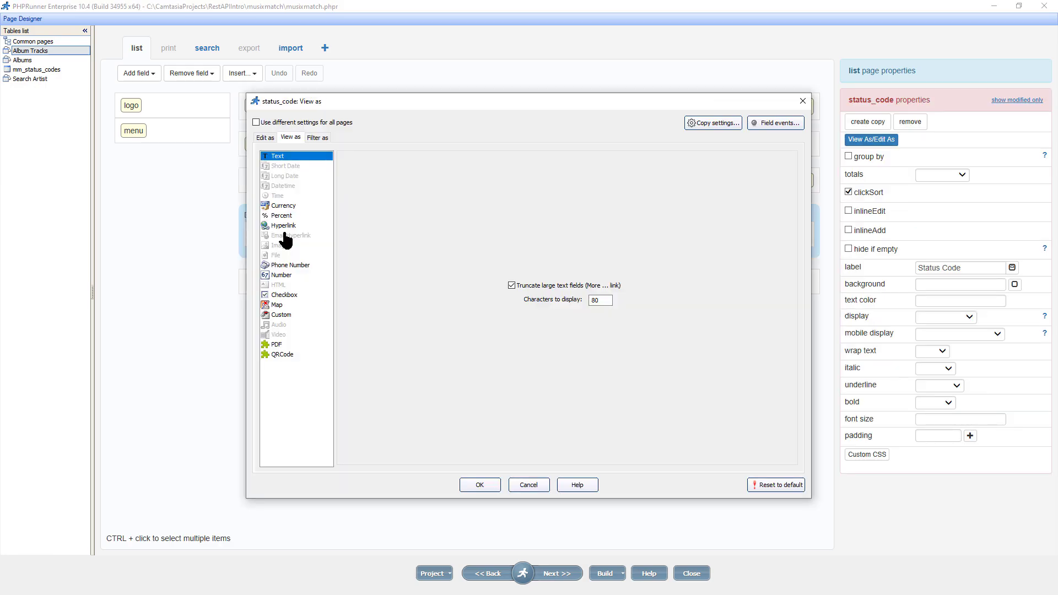
click(265, 138)
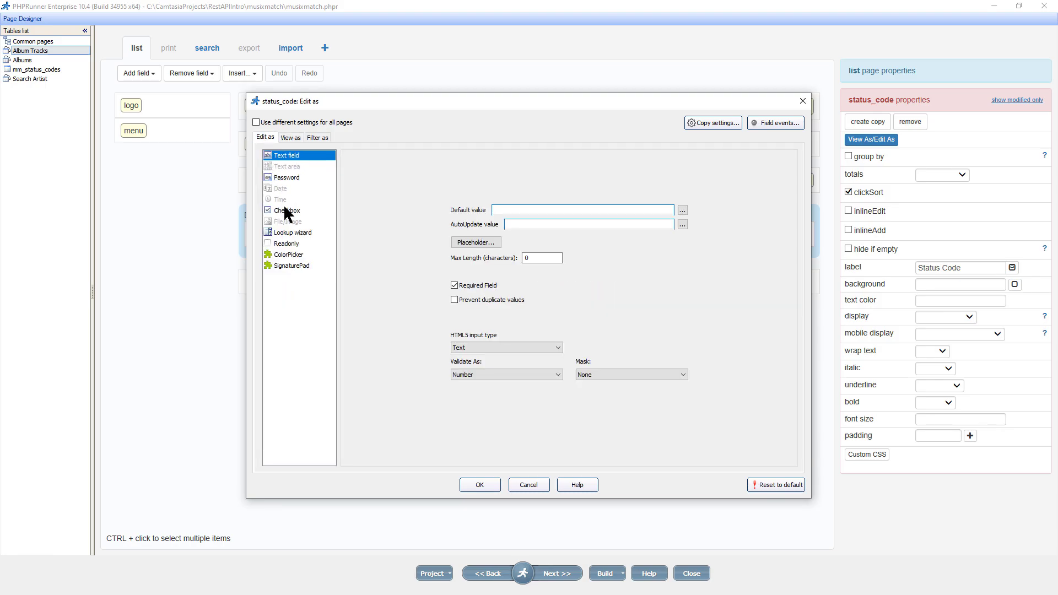
click(293, 232)
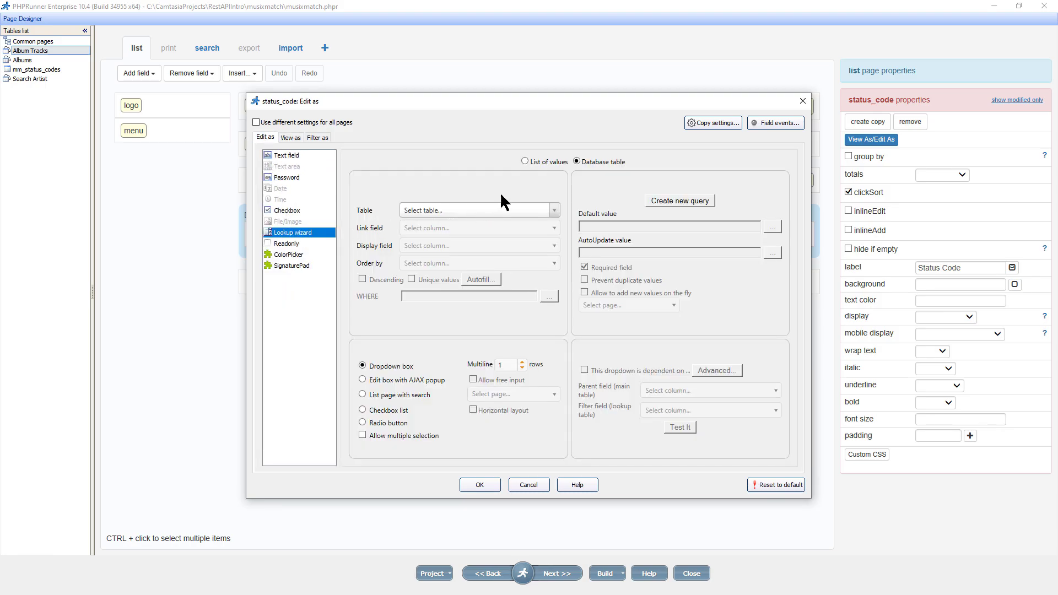
text(mm)
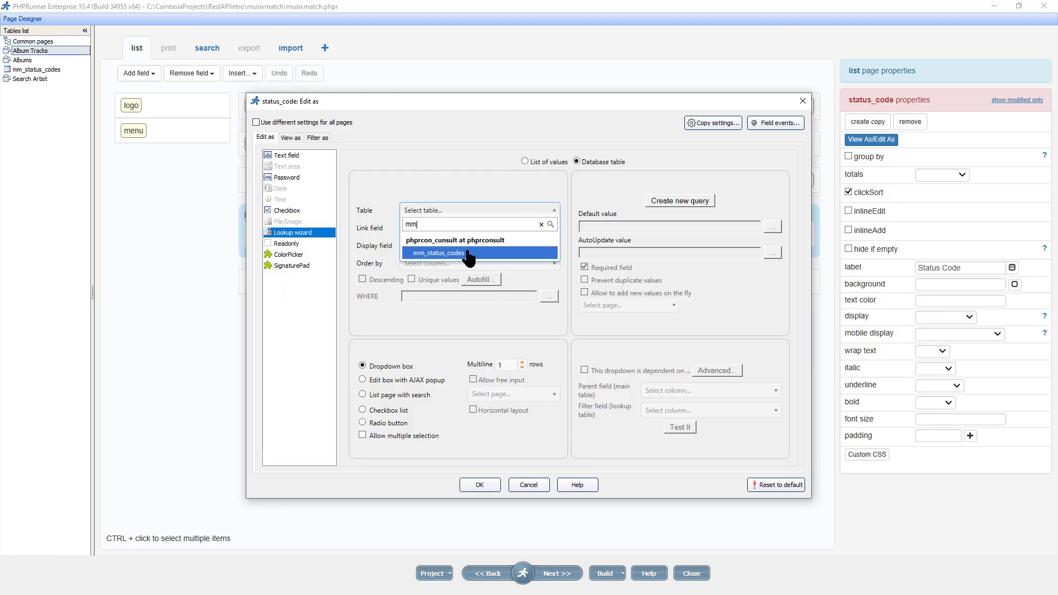
click(436, 253)
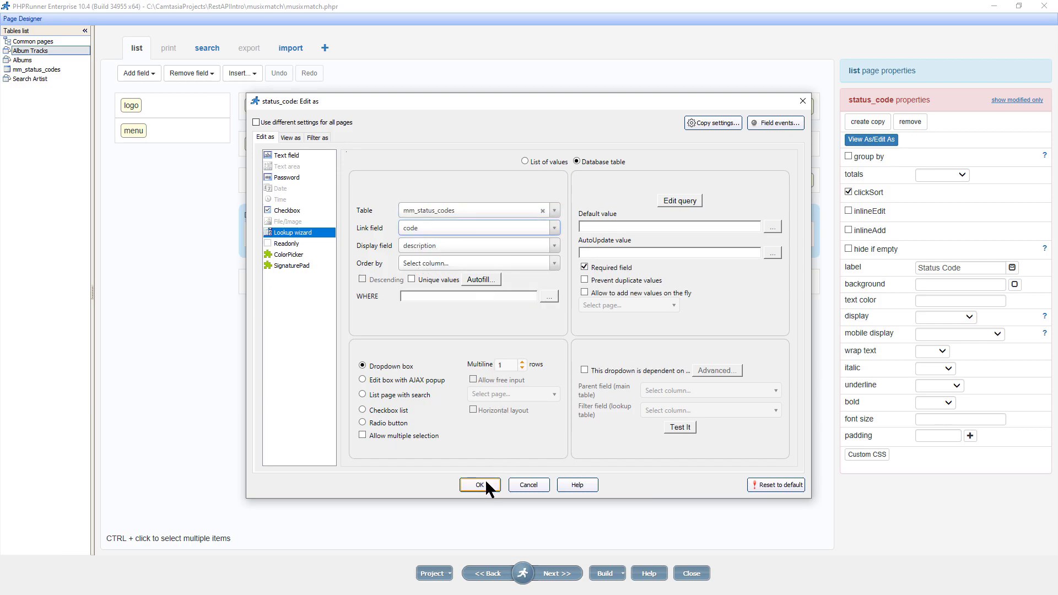
click(479, 485)
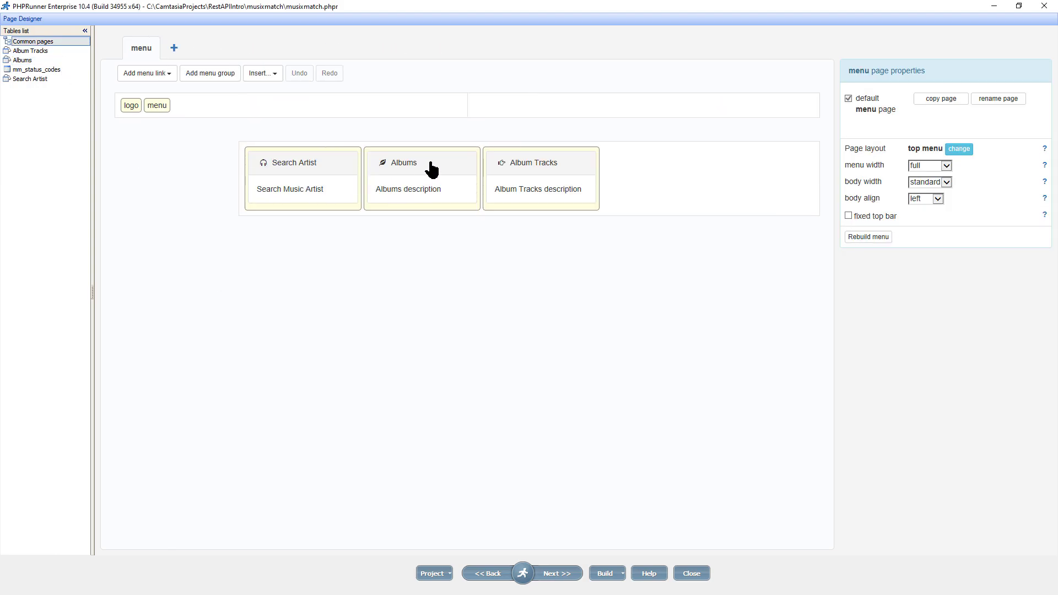
Remove the Albums and Album Tracks tiles from the menu page and proceed to the Editor
click(421, 177)
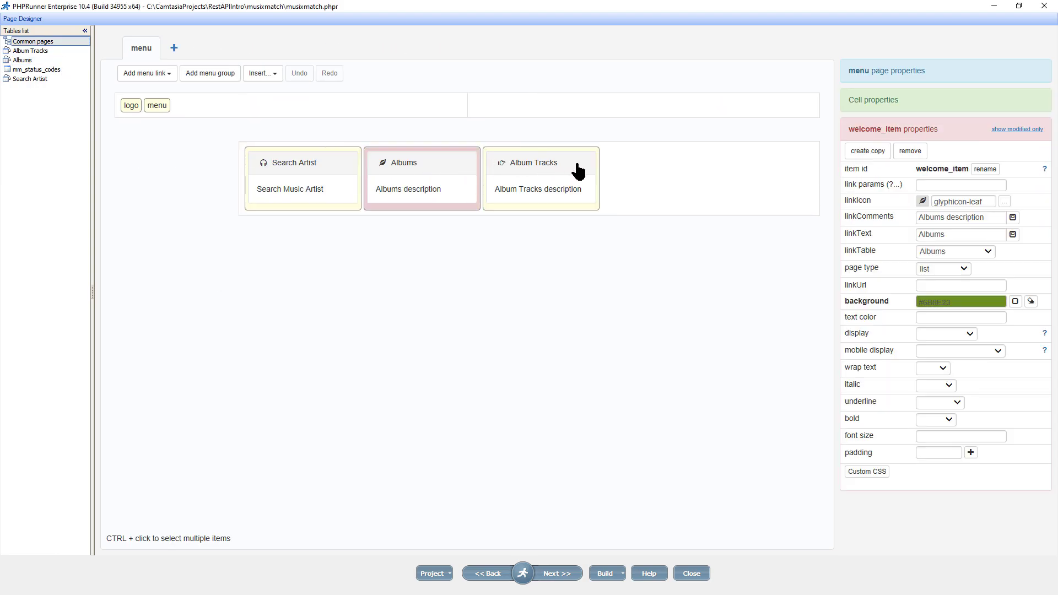
click(540, 162)
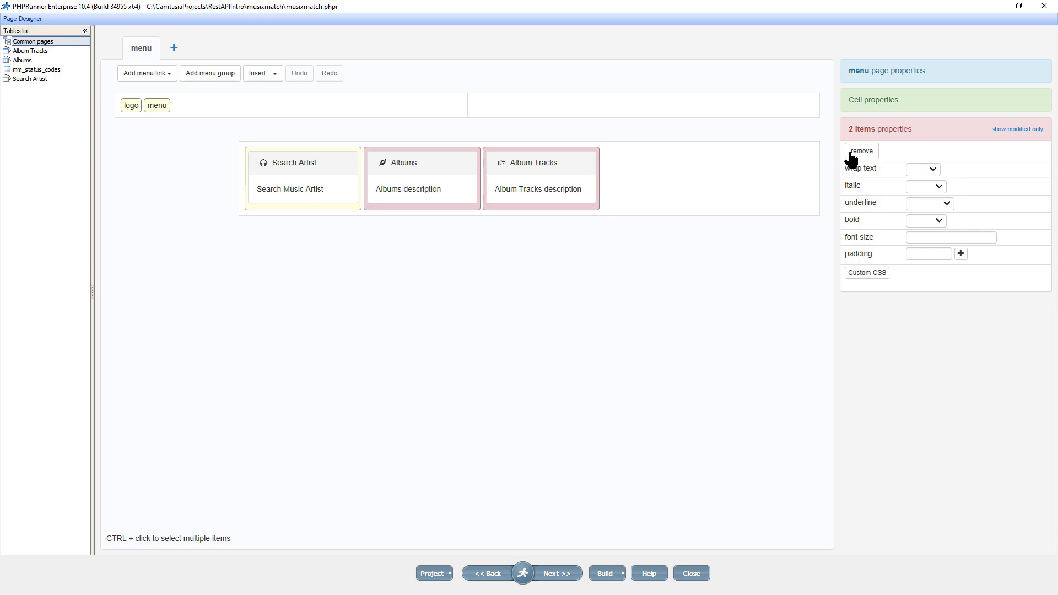
click(861, 151)
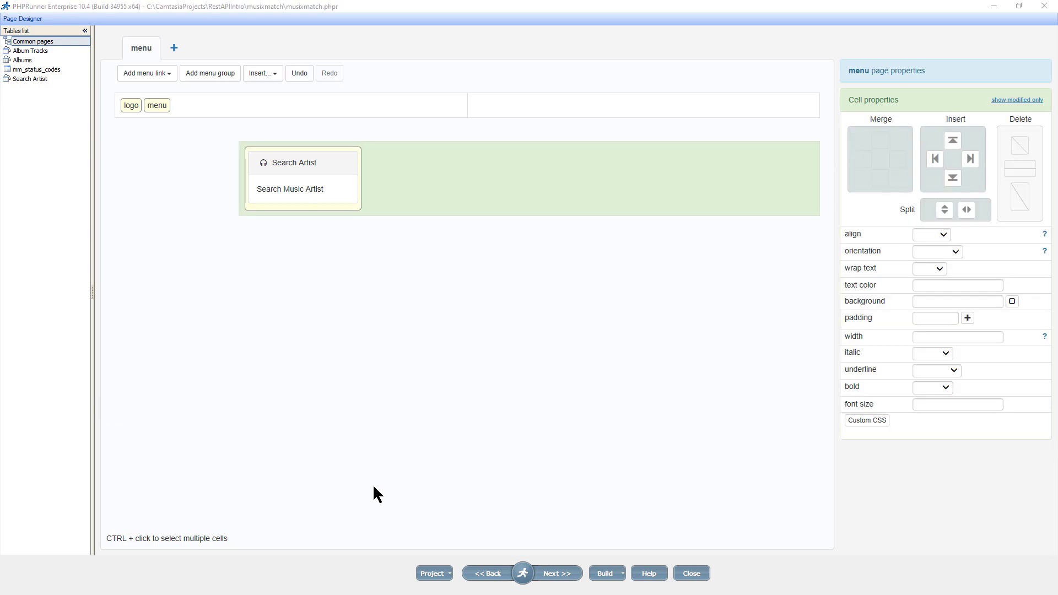
click(557, 573)
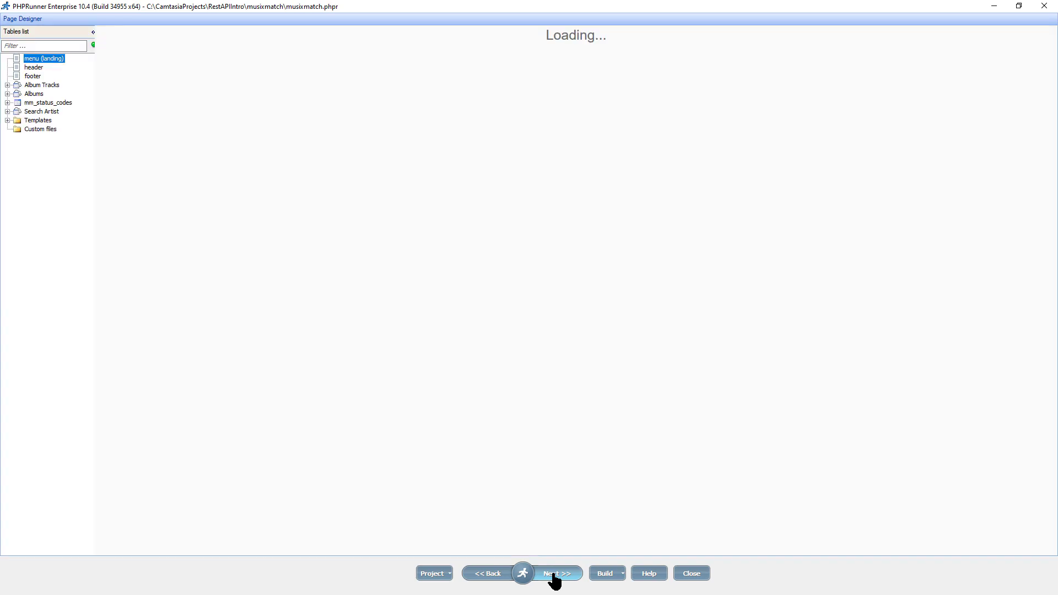
Delete Albums and Album Tracks in Menu Builder so only Search Artist remains, then build the project
click(556, 573)
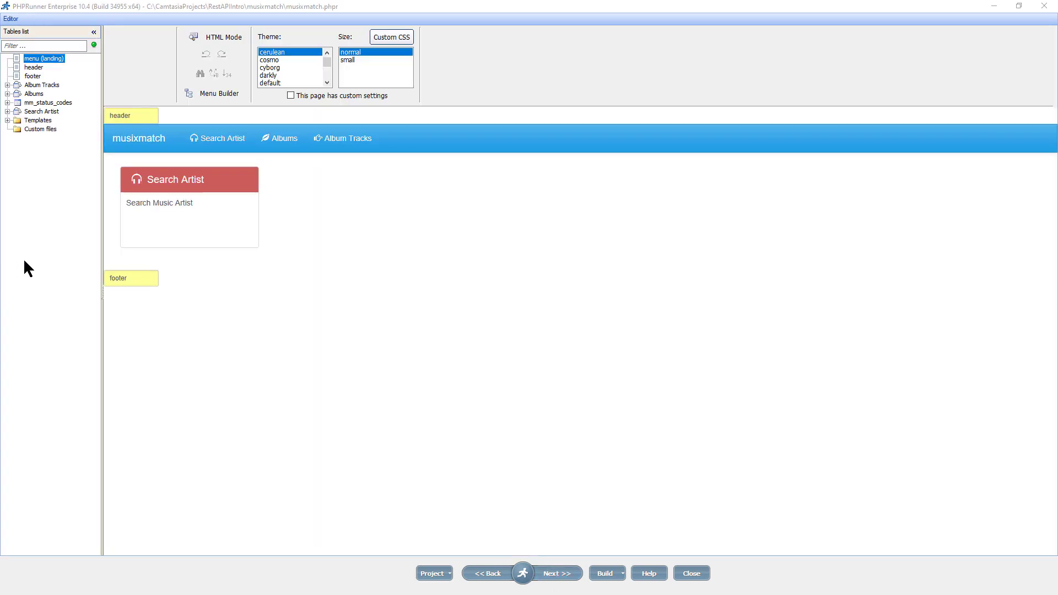
click(218, 92)
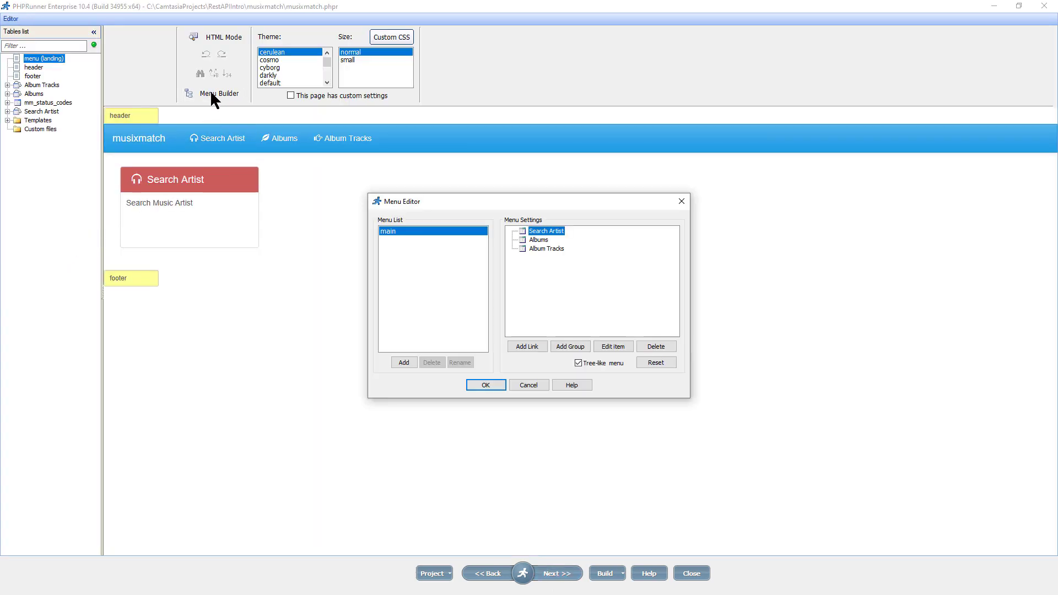
click(539, 239)
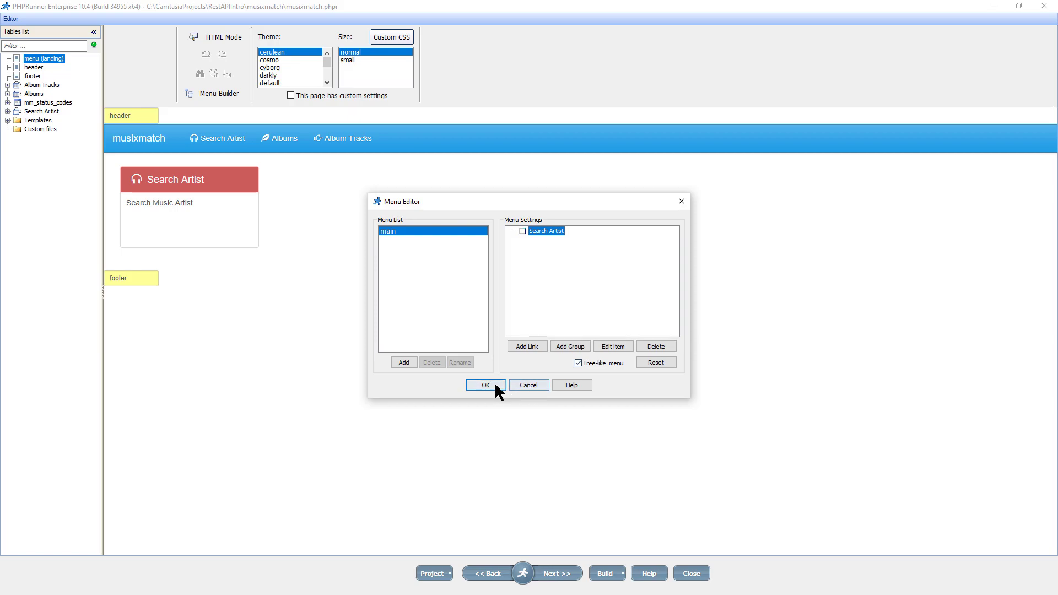
click(485, 385)
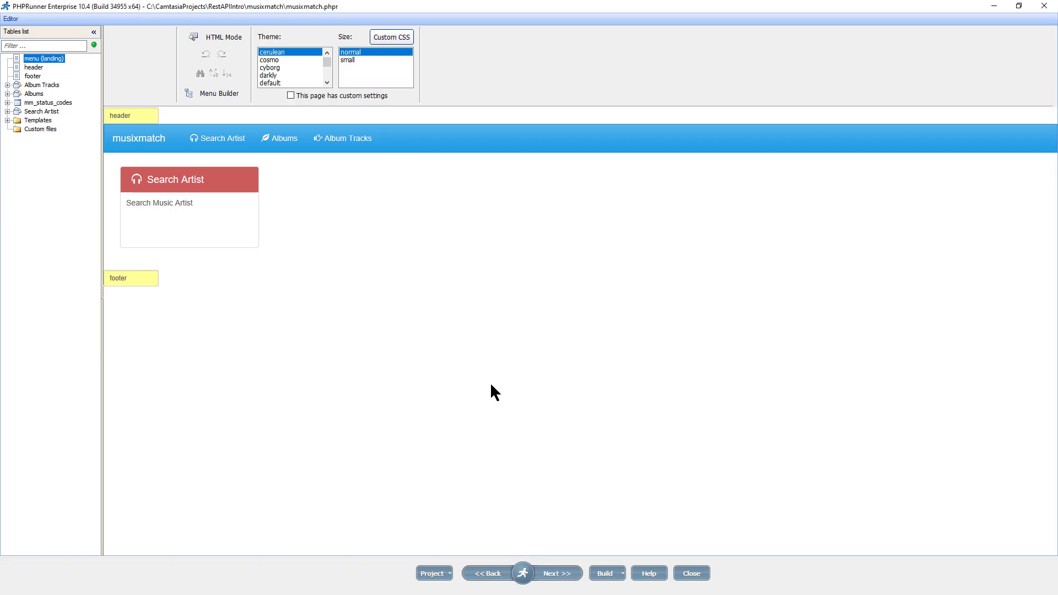
click(605, 573)
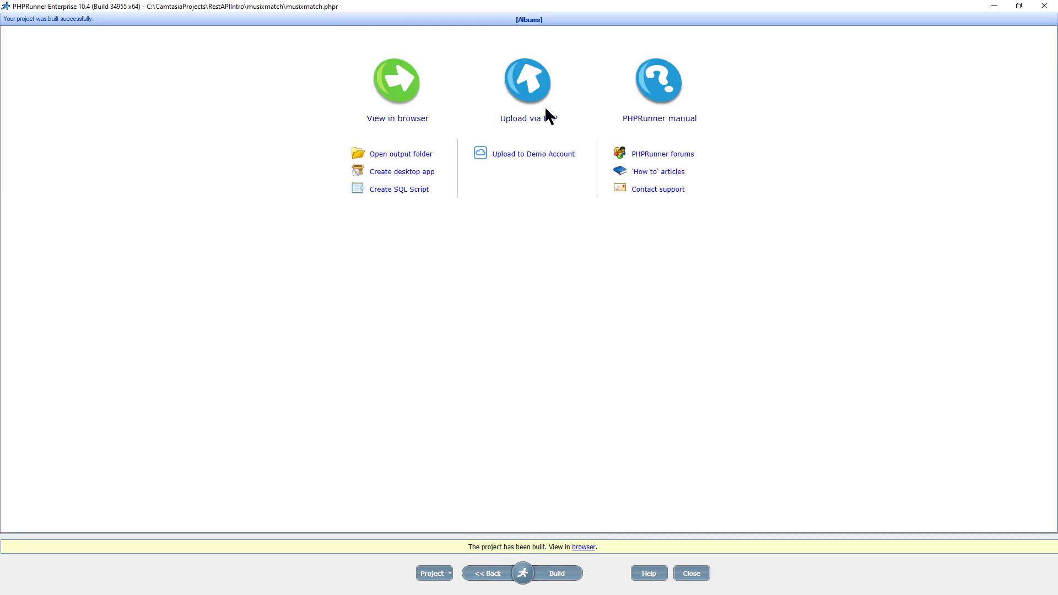
Upload all built project files to the server via FTP
click(528, 79)
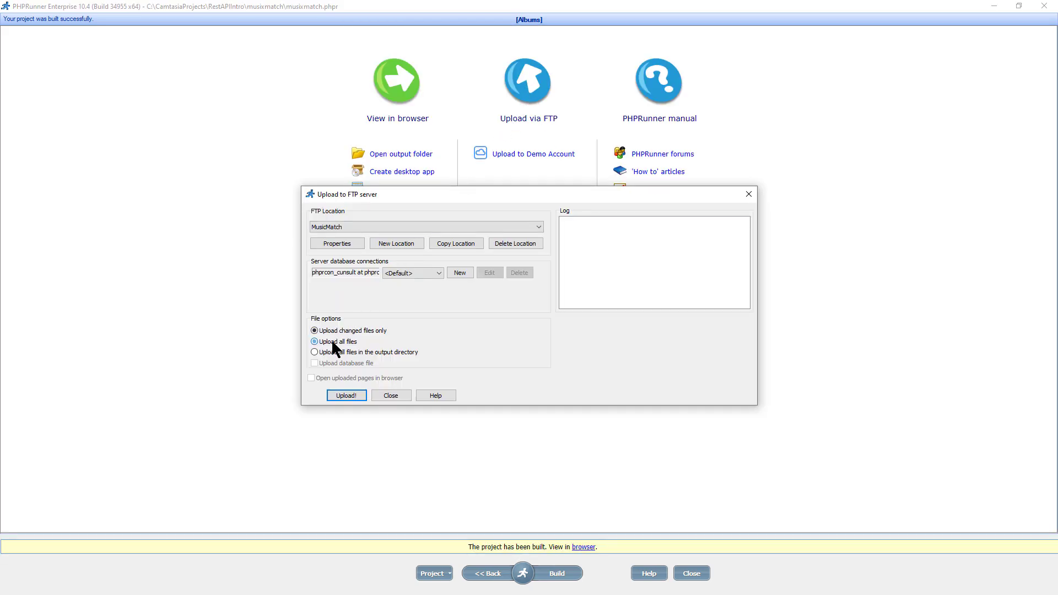
click(345, 395)
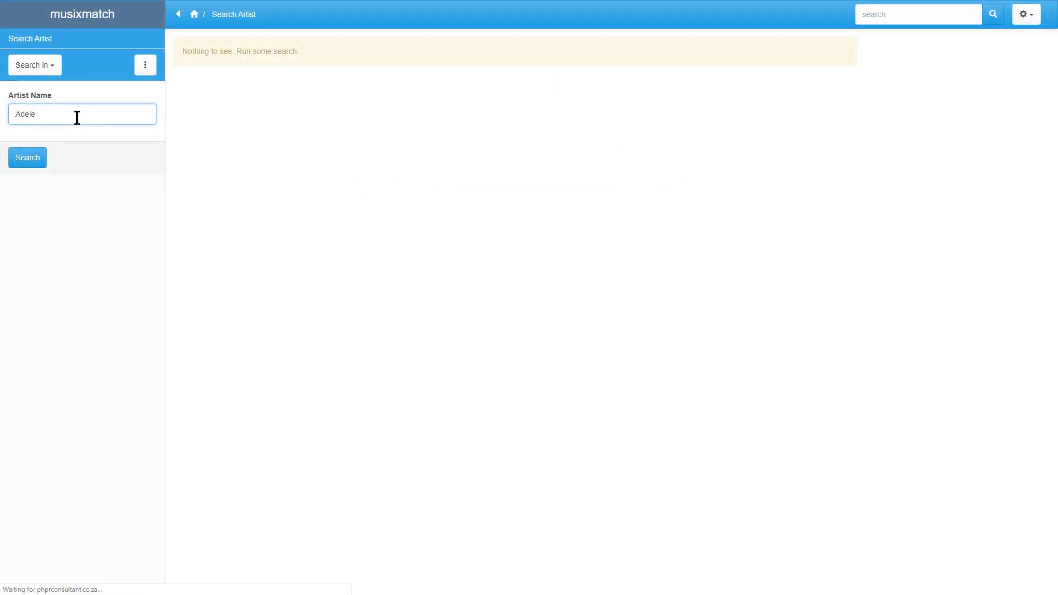
Search Adele, expand artist 83717's albums inline, then expand the Jazz album's tracks
click(26, 158)
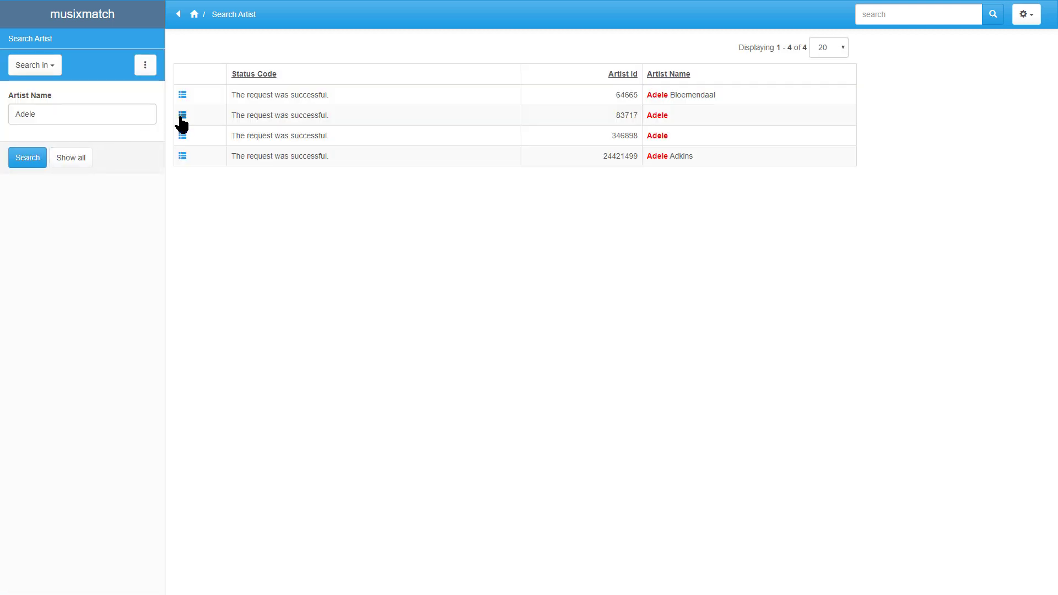
click(181, 114)
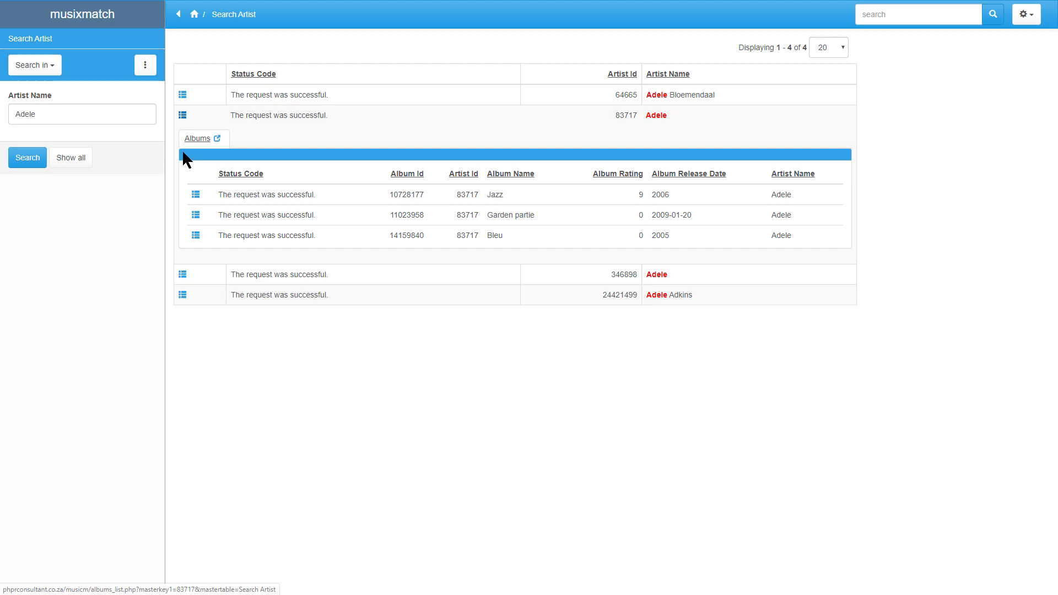
mouse_move(195, 194)
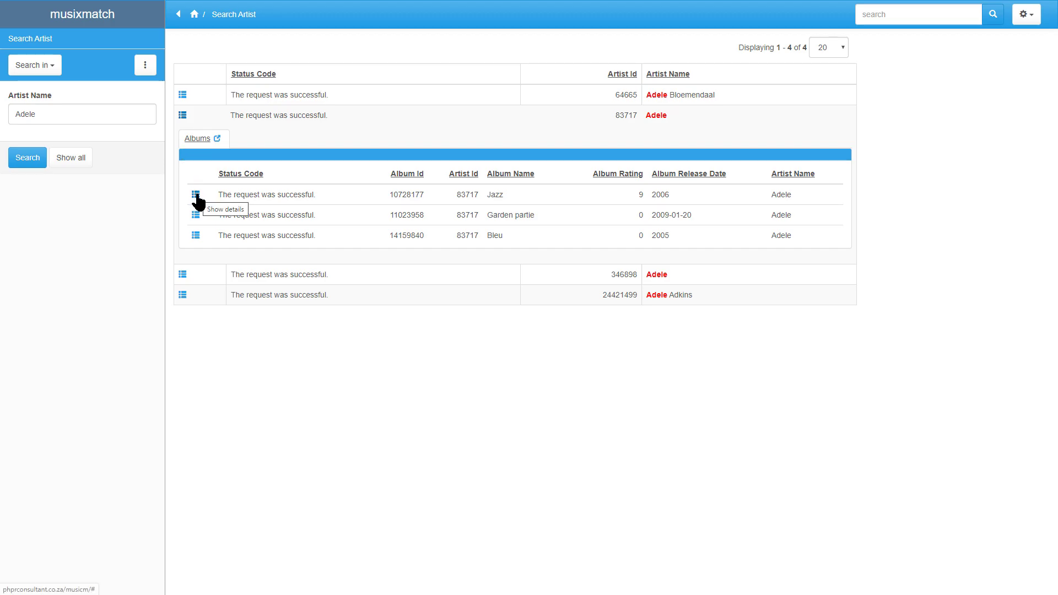
click(195, 215)
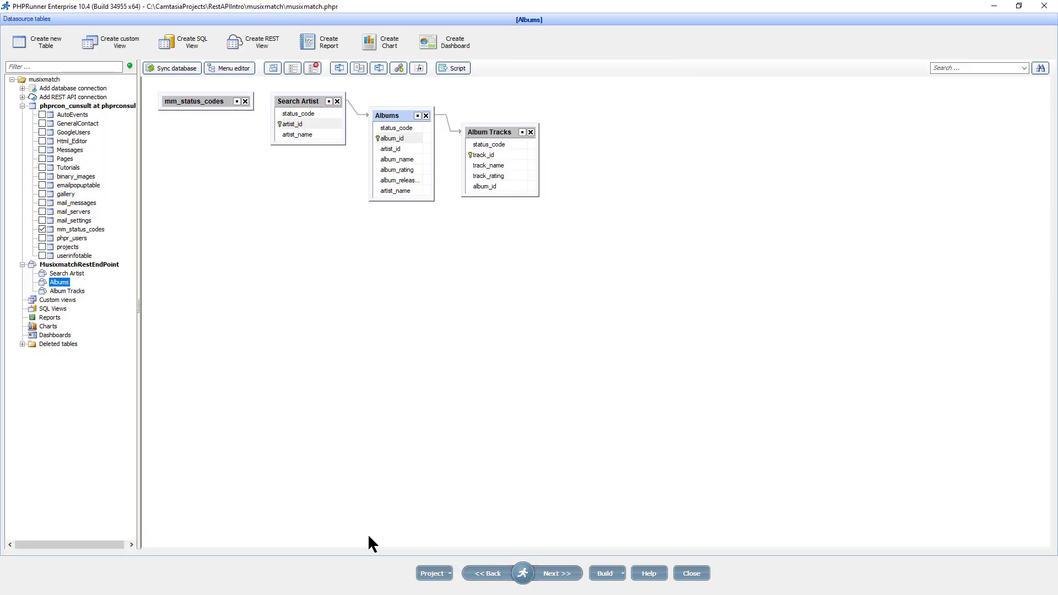
mouse_move(361, 127)
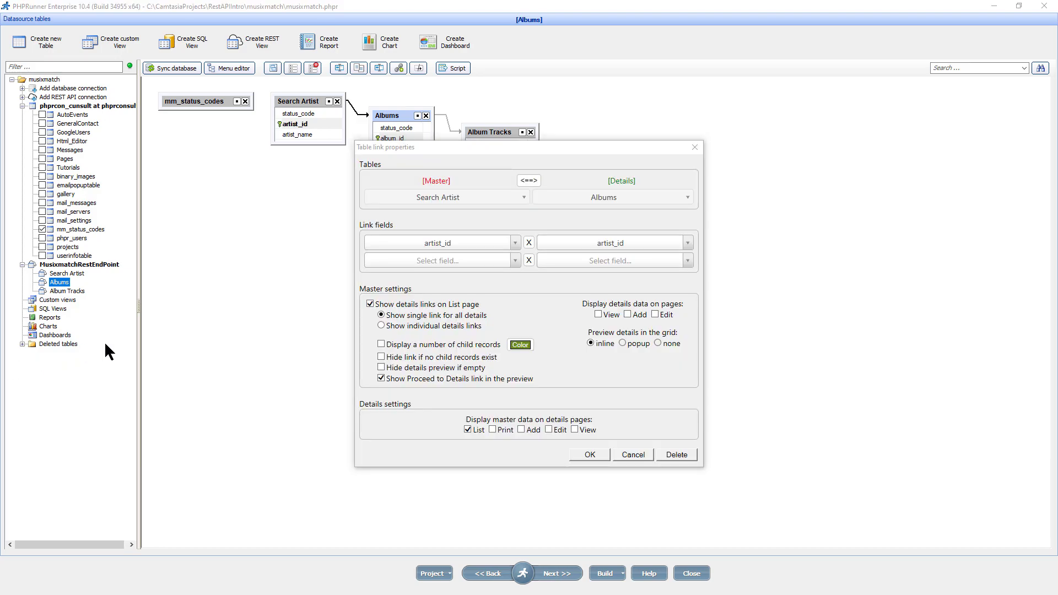
mouse_move(384, 331)
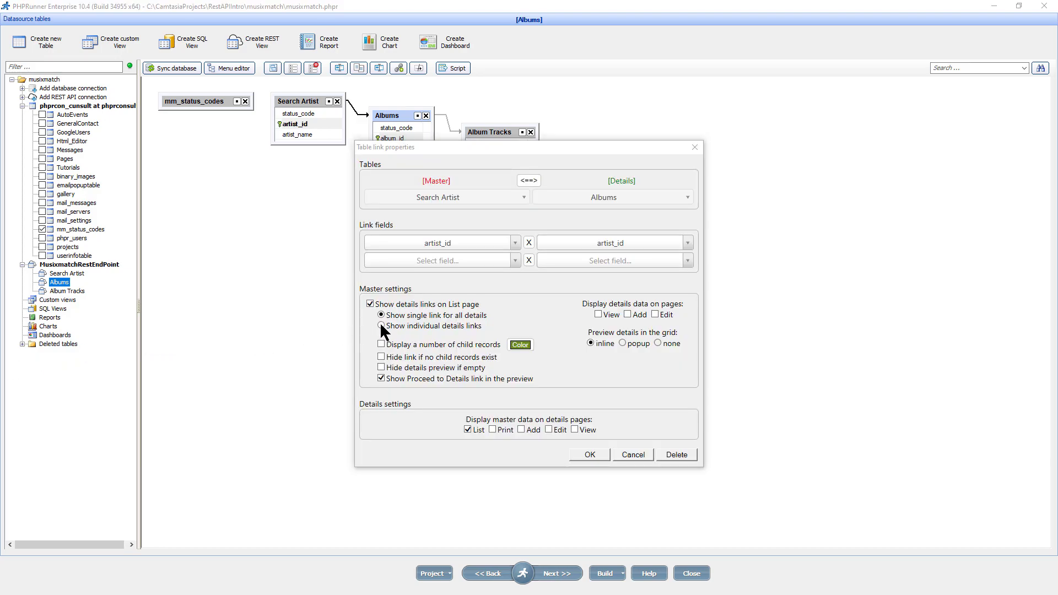
Set 'Show individual details links' on the Search Artist–Albums and Albums–Album Tracks links
click(382, 326)
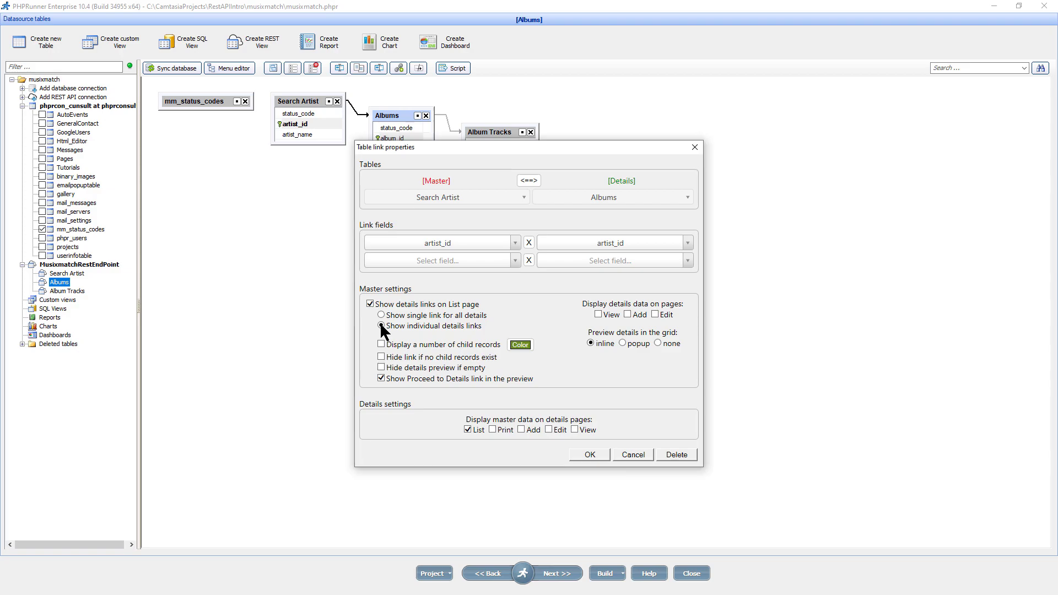
click(381, 327)
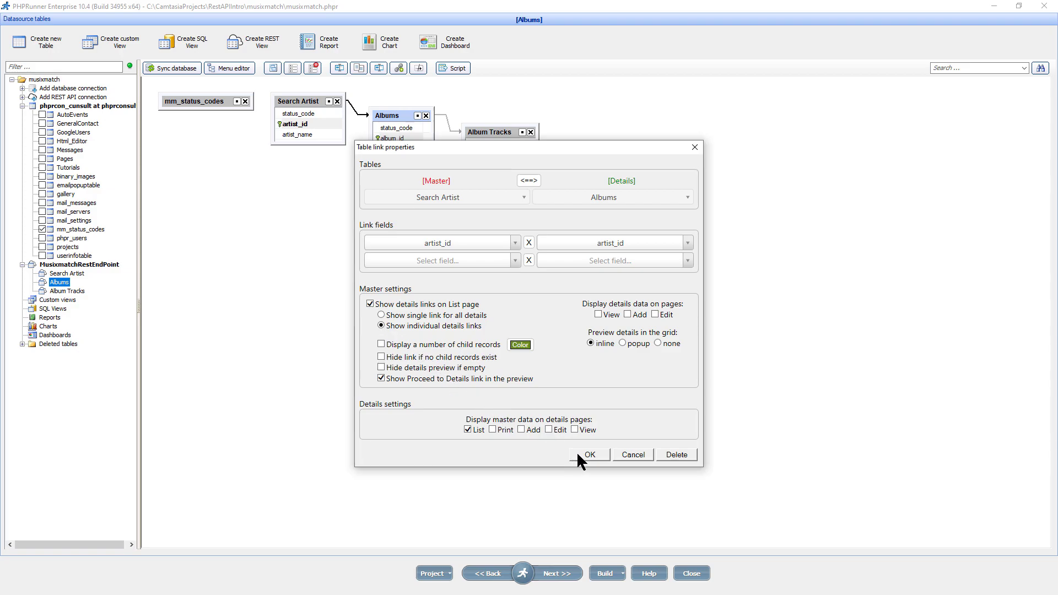
click(587, 454)
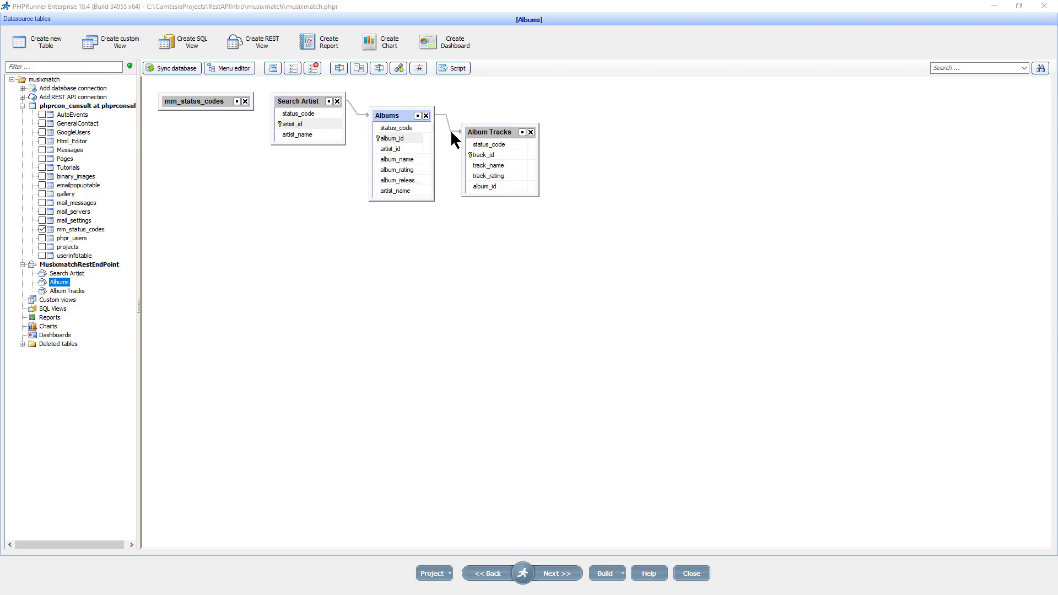
double_click(453, 125)
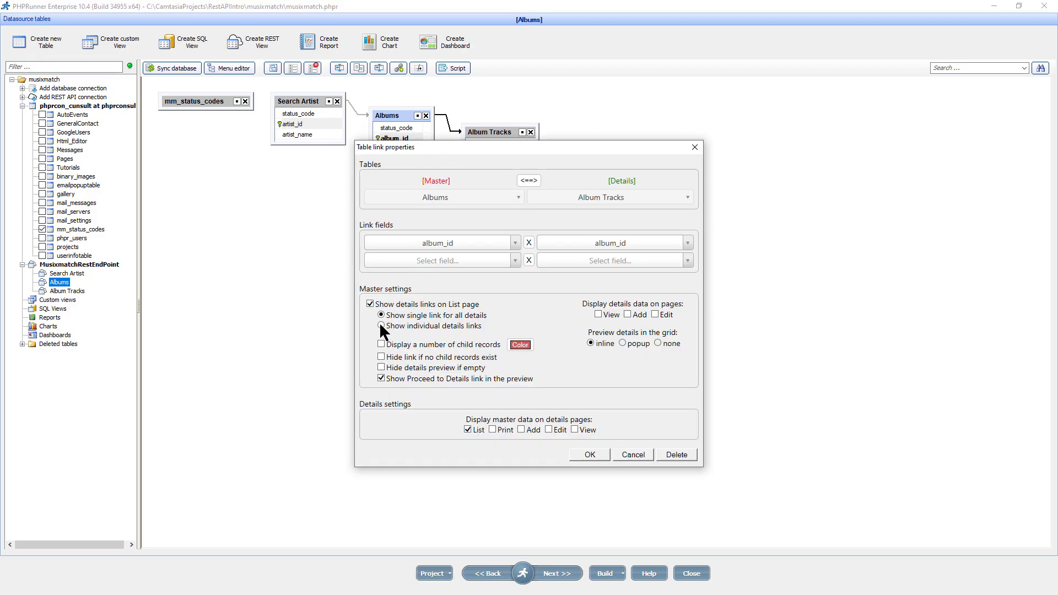
click(587, 454)
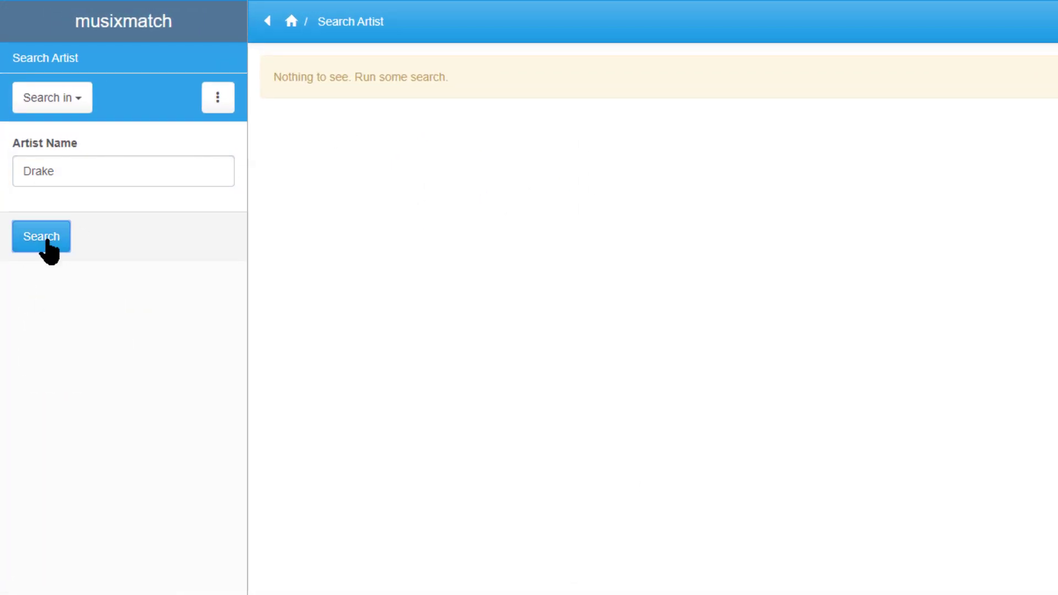
Search for Drake and show the tracks of Pete Drake's album For Pete's Sake inline
click(40, 235)
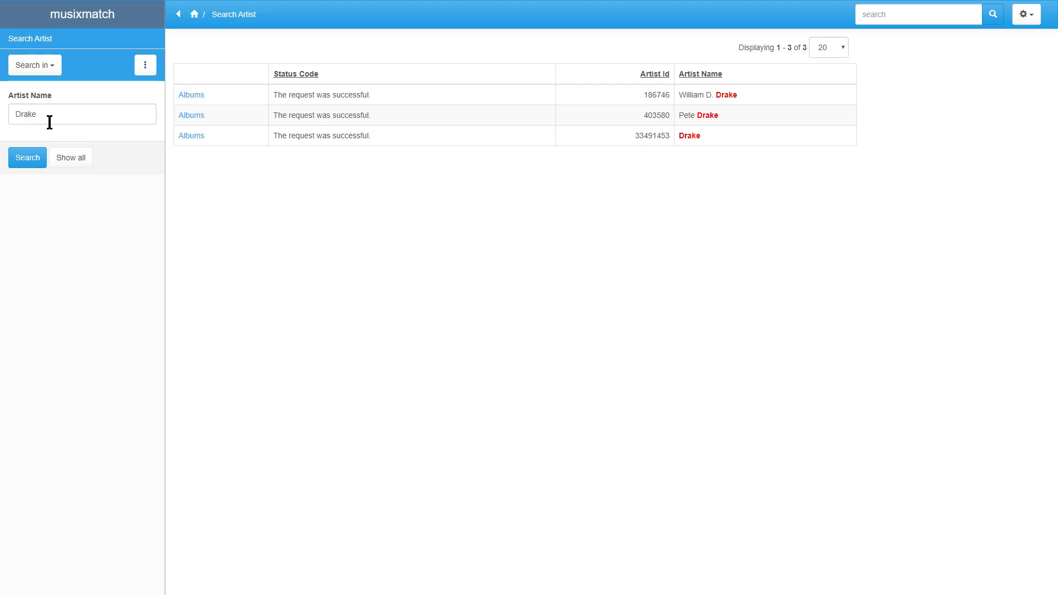
mouse_move(190, 116)
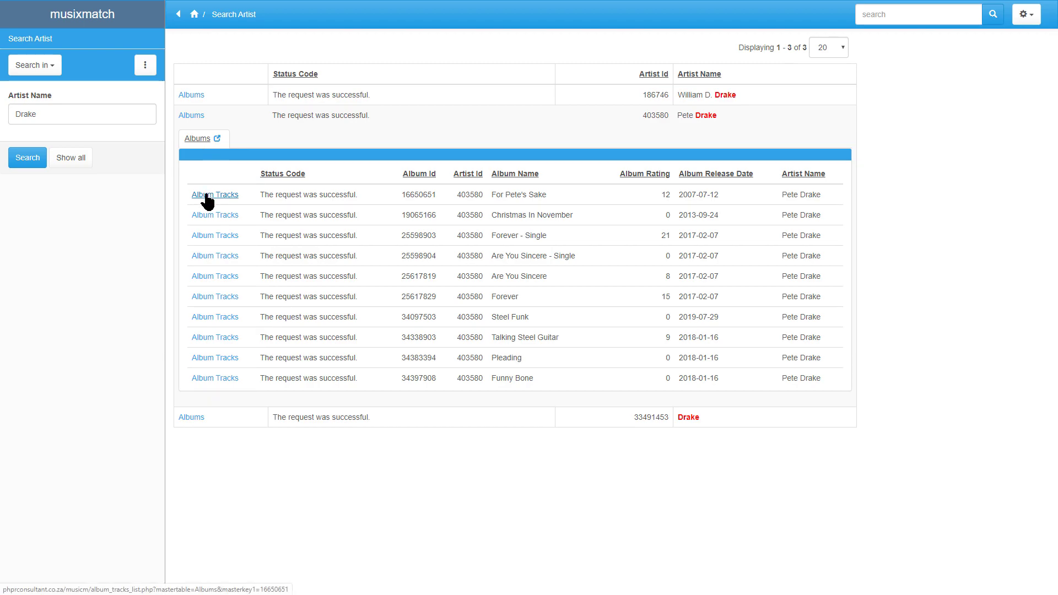
click(215, 194)
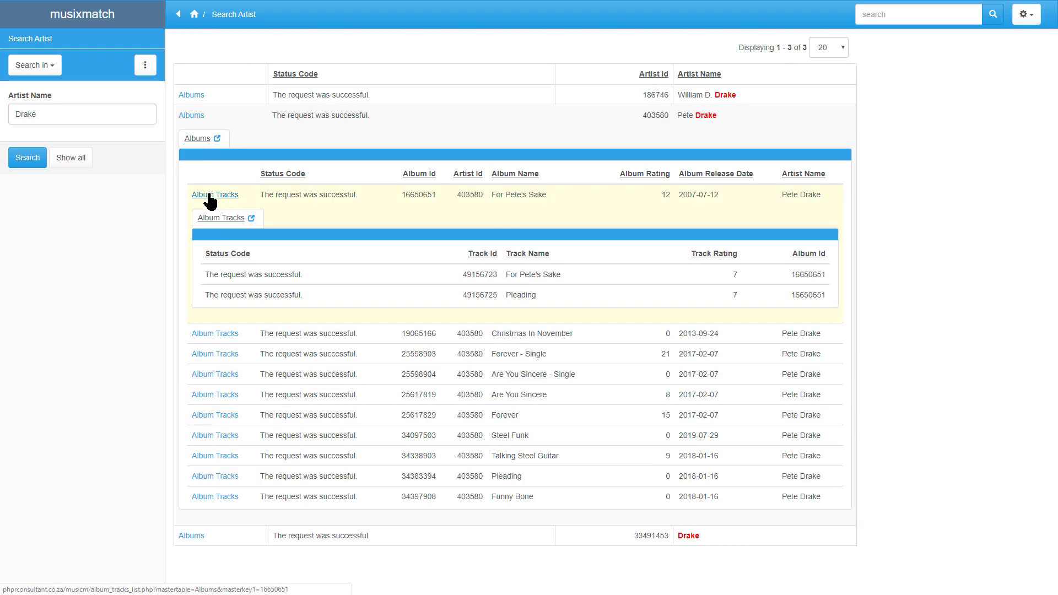